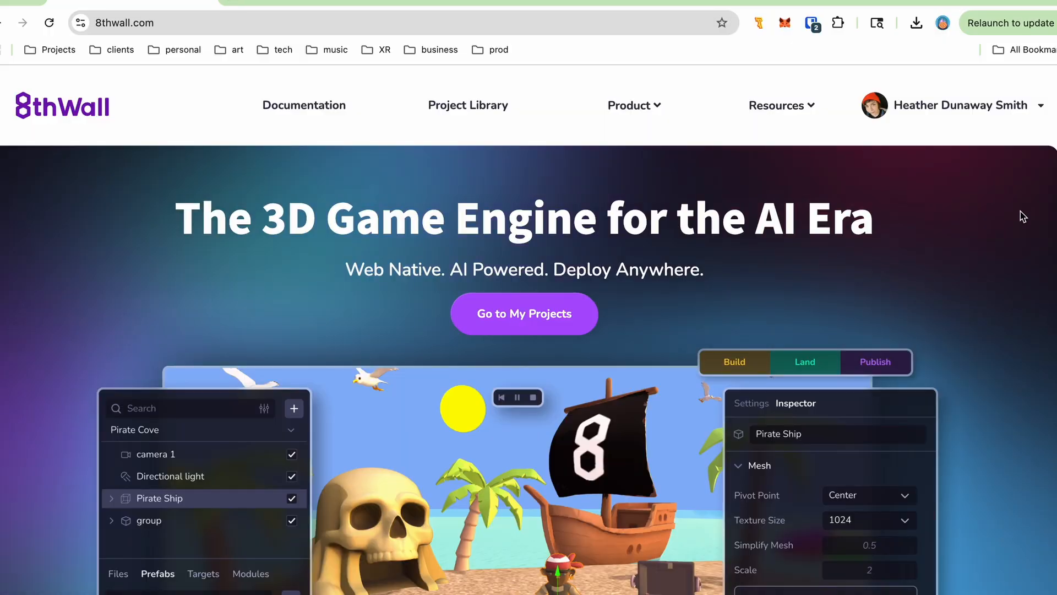
# Scroll the 8thwall.com pages down to the Curved Image Targets A-Frame sample.
pyautogui.scroll(-3)
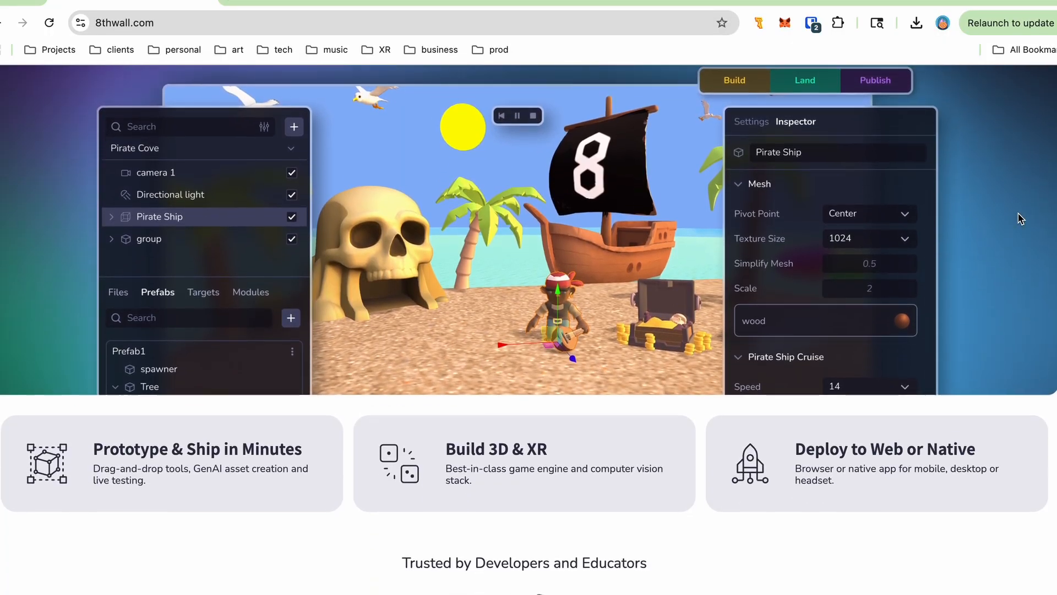
pyautogui.scroll(-3)
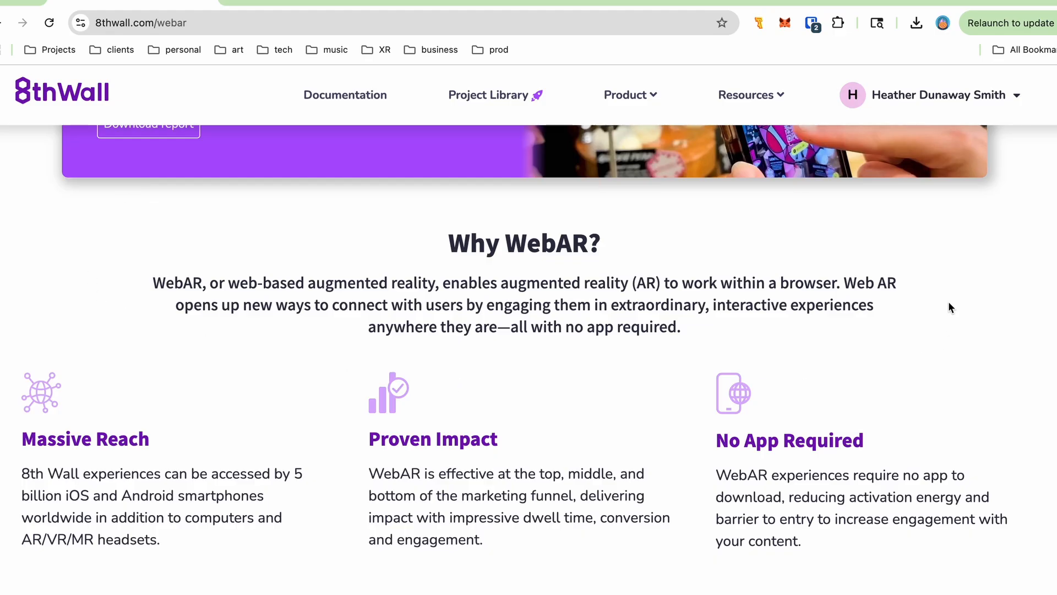
pyautogui.moveTo(937, 224)
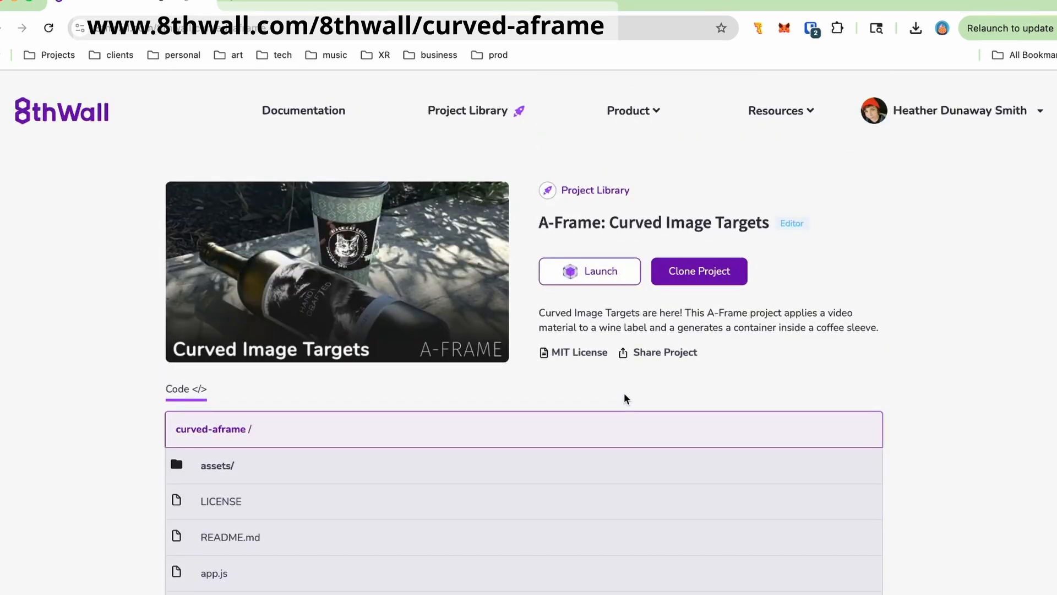
pyautogui.scroll(-3)
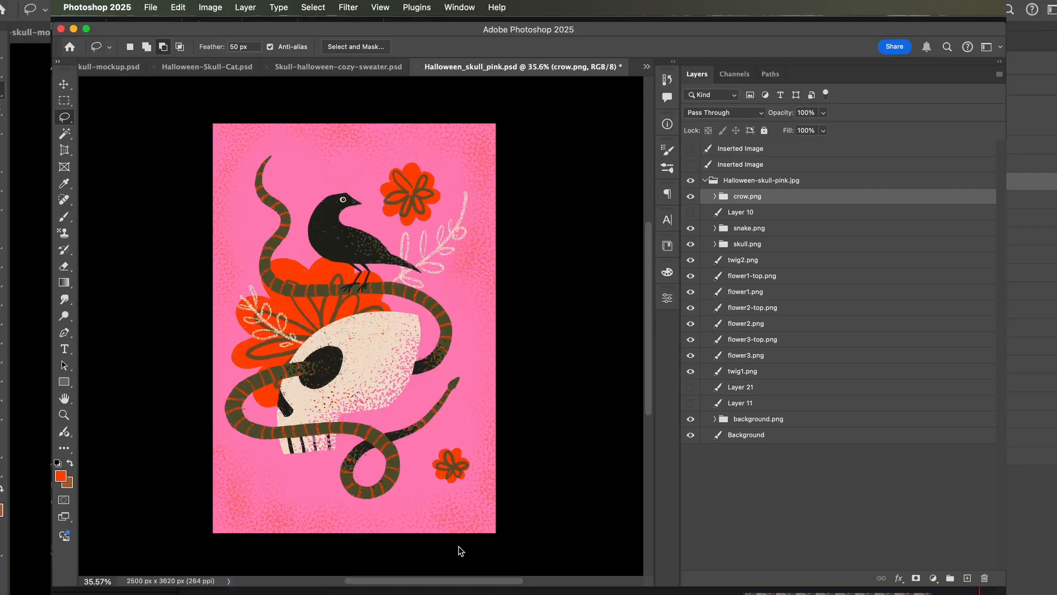
pyautogui.moveTo(630, 293)
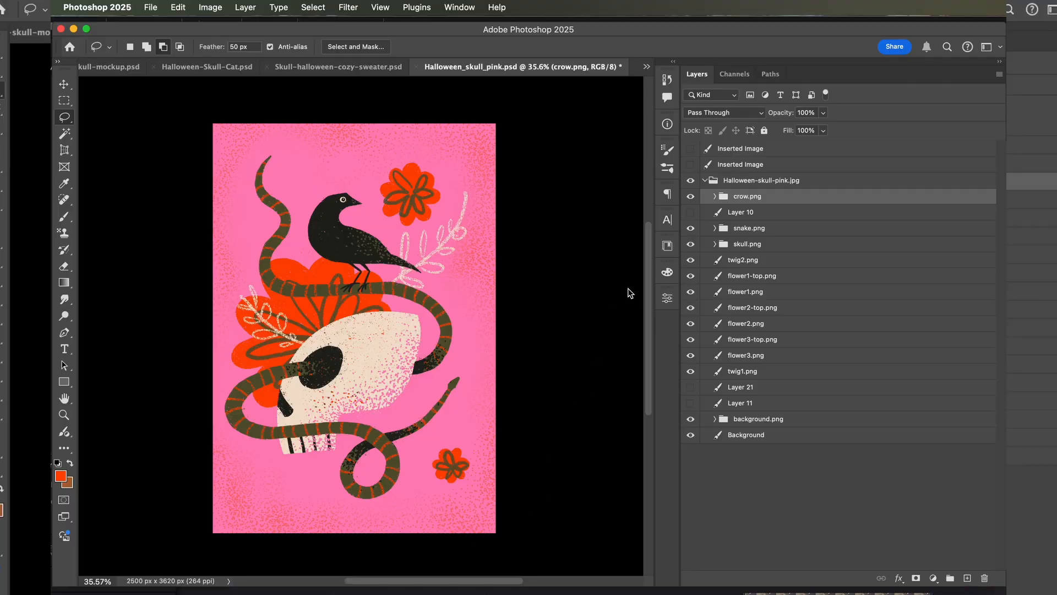
pyautogui.moveTo(410, 86)
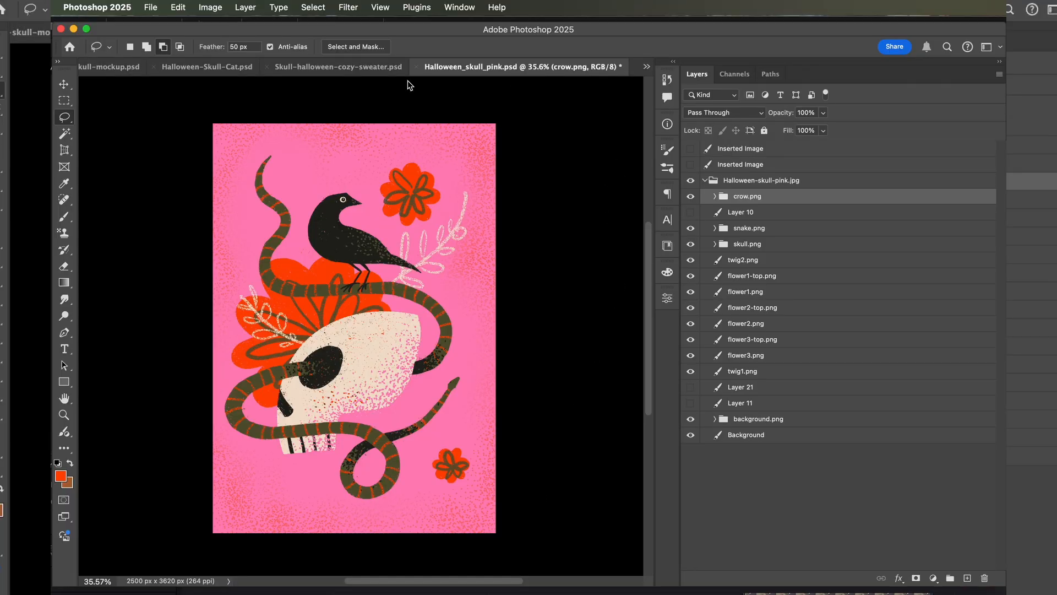
# Return to the Halloween skull pink artwork and enable the Image Assets generator plugin.
pyautogui.click(338, 66)
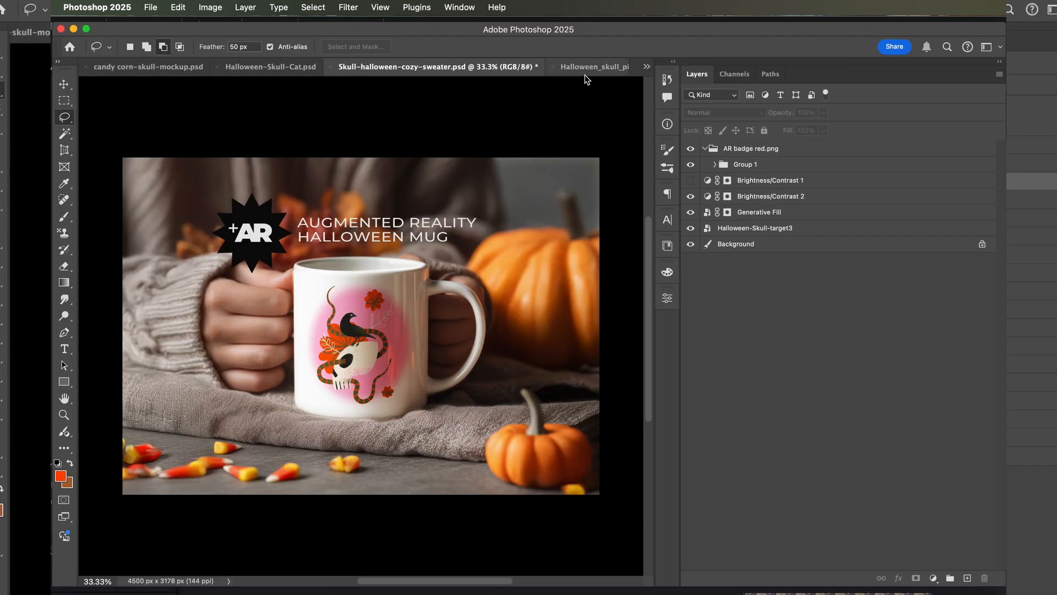
pyautogui.click(594, 66)
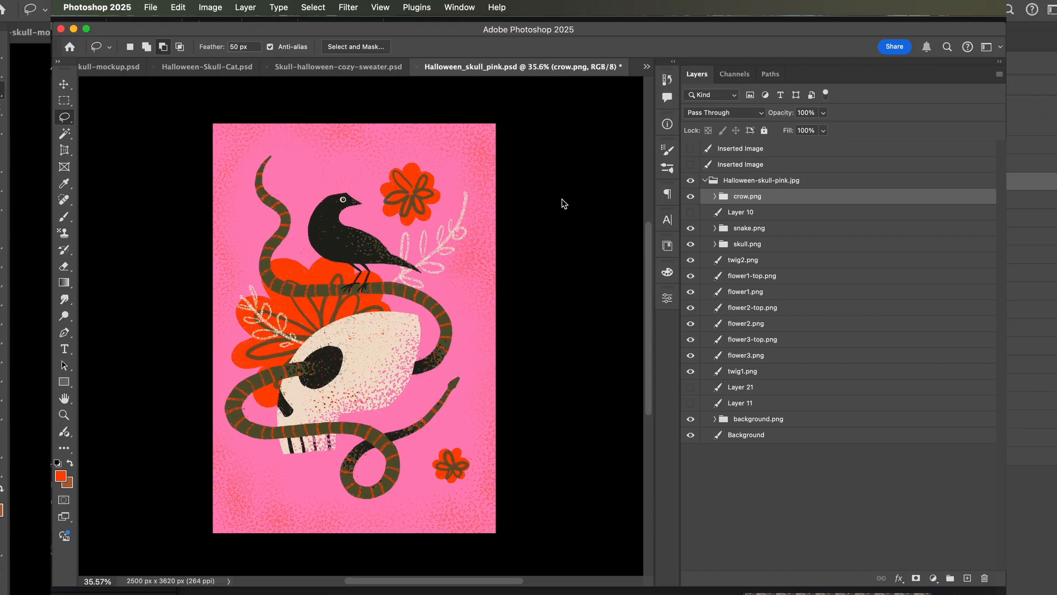
pyautogui.moveTo(720, 223)
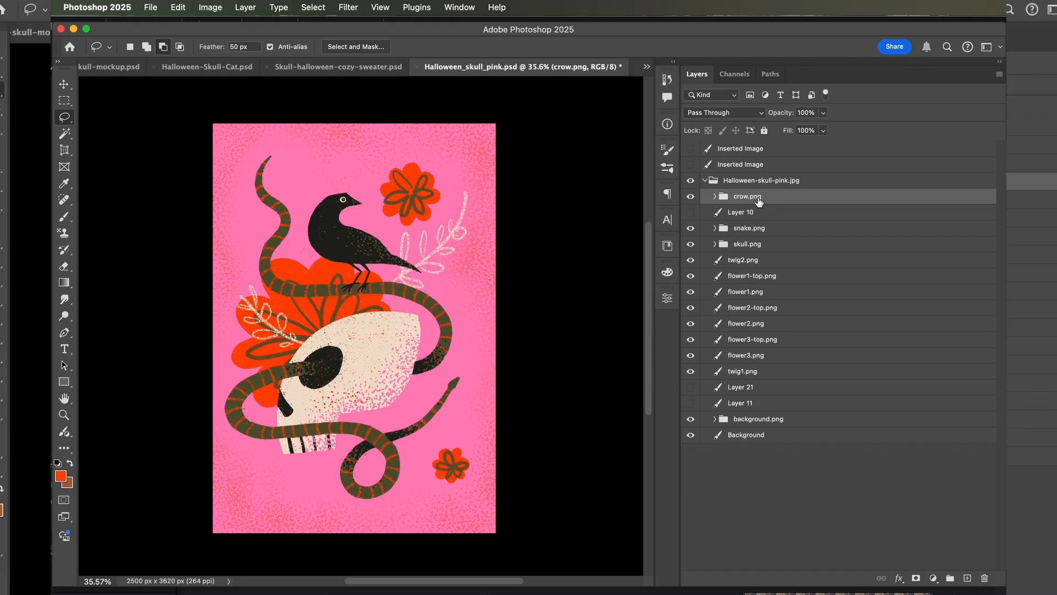
pyautogui.doubleClick(746, 196)
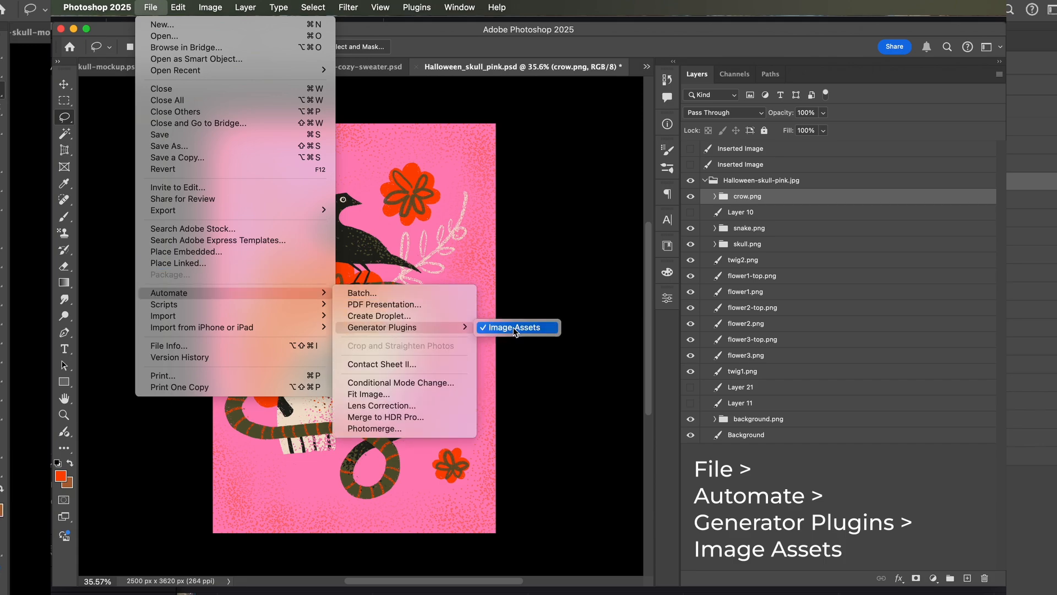
pyautogui.click(515, 327)
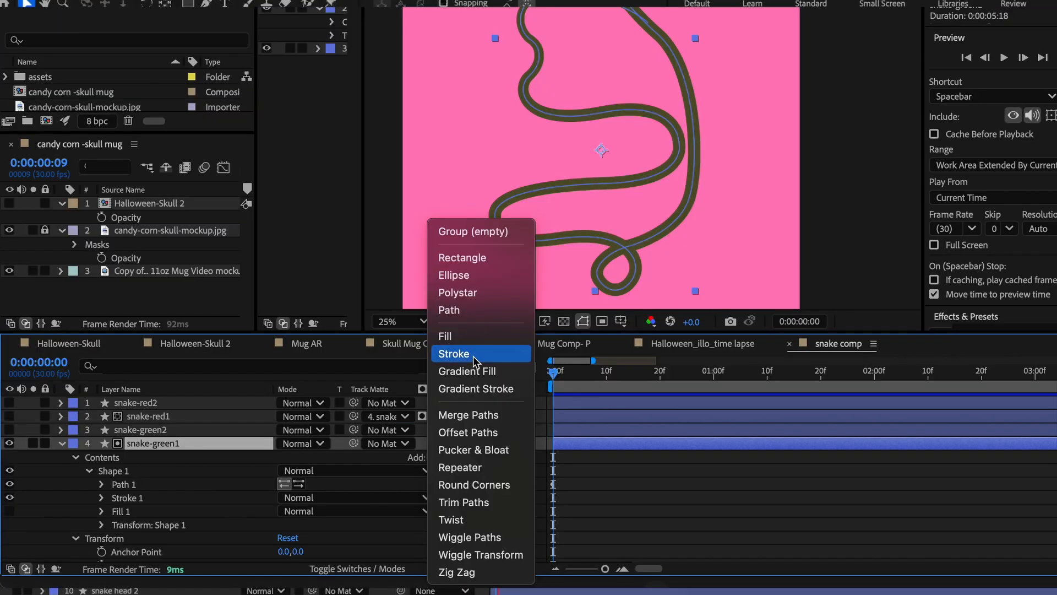
# Add a red dashed stroke to snake-green1 and adjust its dash gap.
pyautogui.click(464, 502)
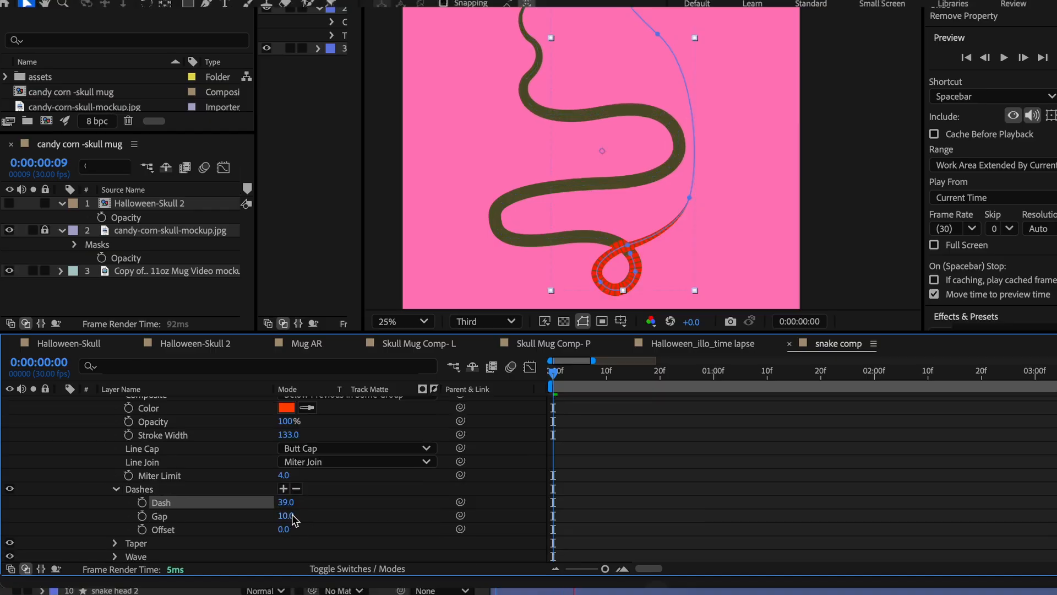
pyautogui.click(196, 344)
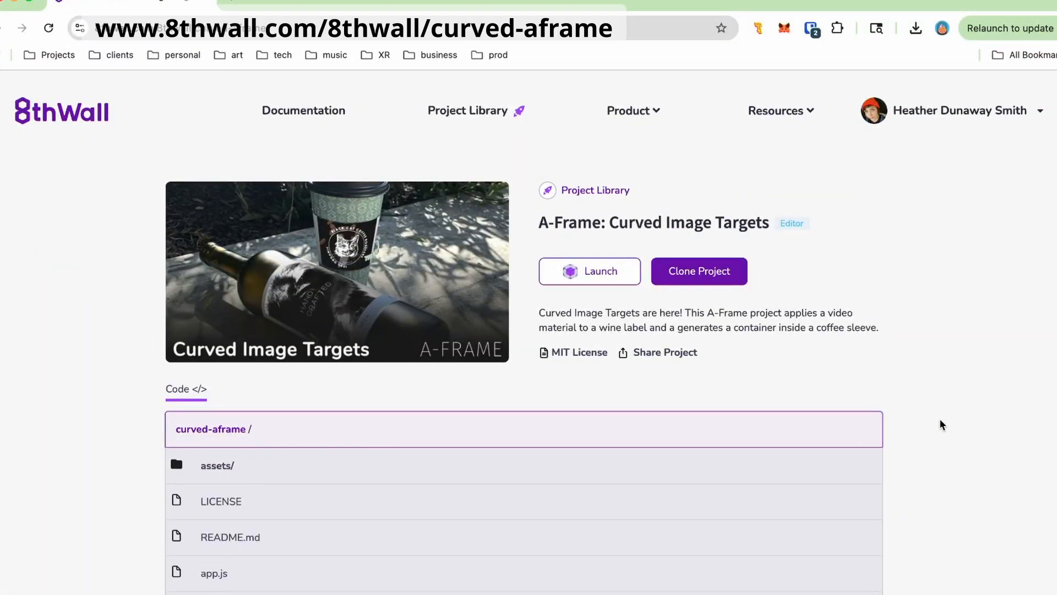
pyautogui.moveTo(965, 450)
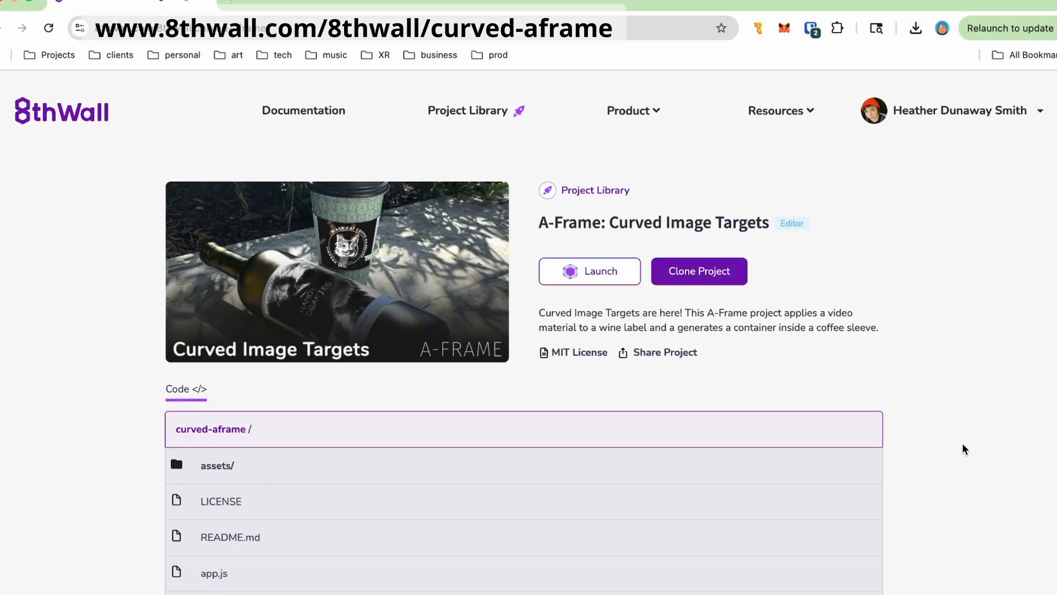
pyautogui.moveTo(962, 442)
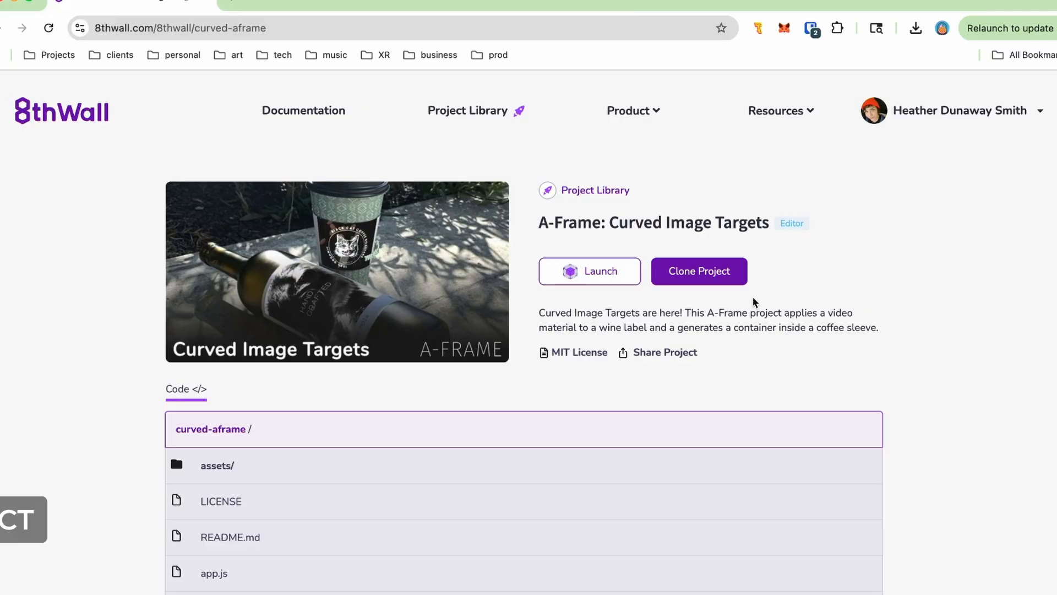
# Clone the Curved Image Targets sample into a new project with URL starting 'Cu'.
pyautogui.click(699, 271)
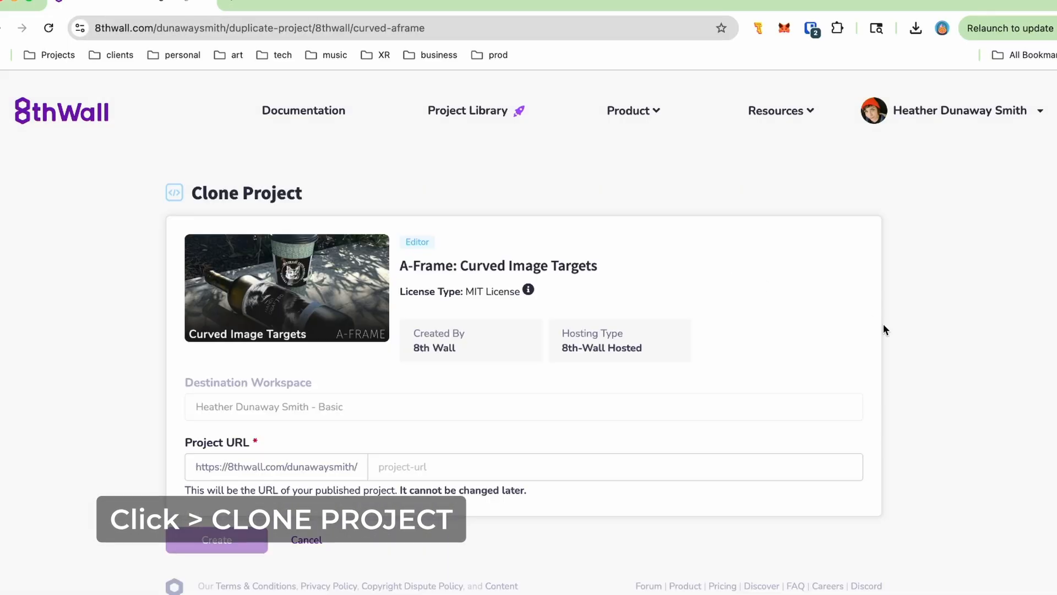
pyautogui.click(614, 467)
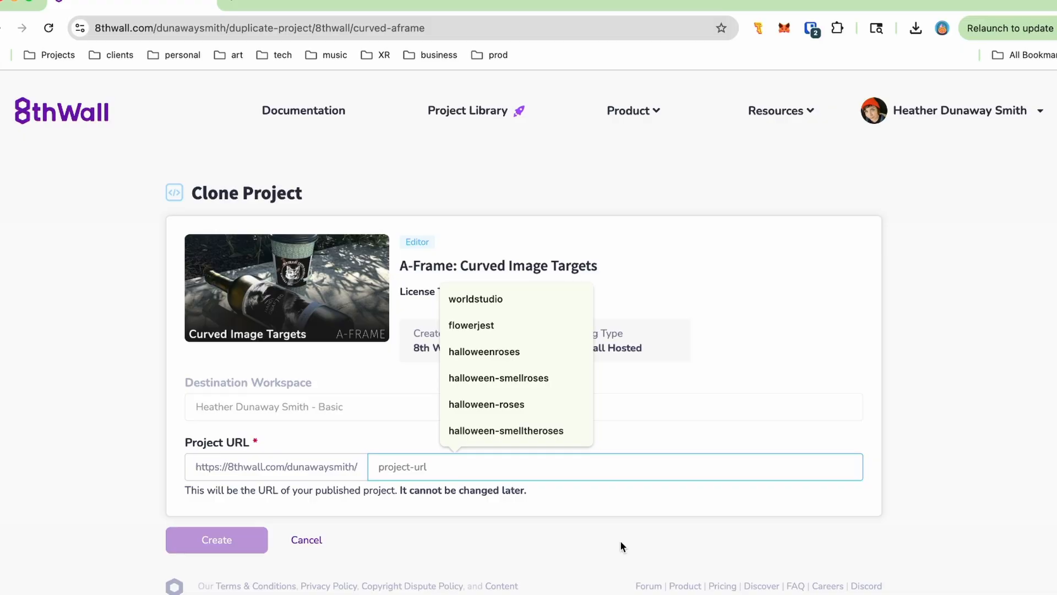
pyautogui.write('Curved-Image-Tar')
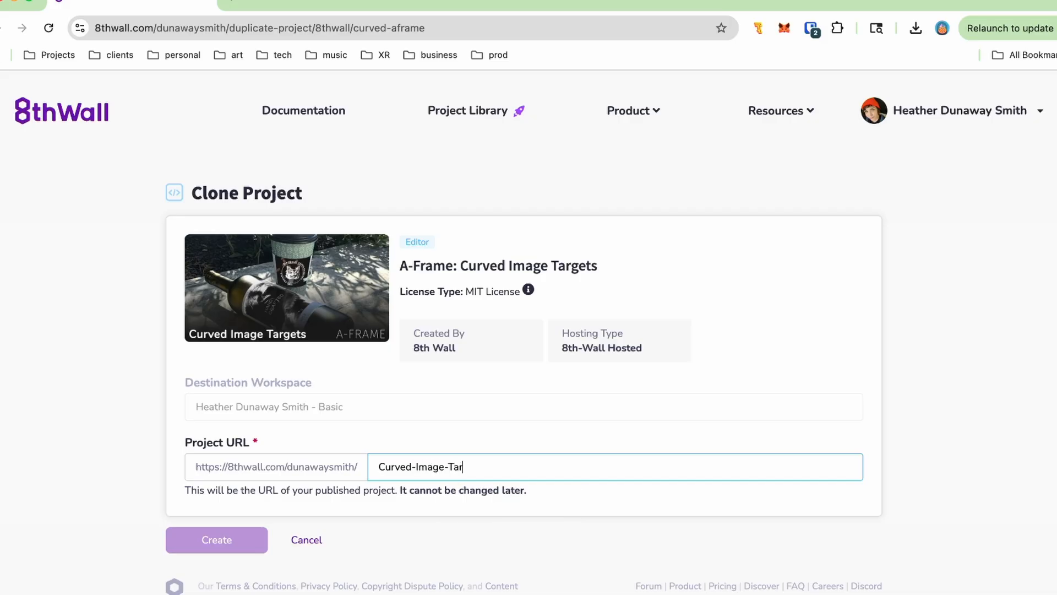
pyautogui.click(217, 539)
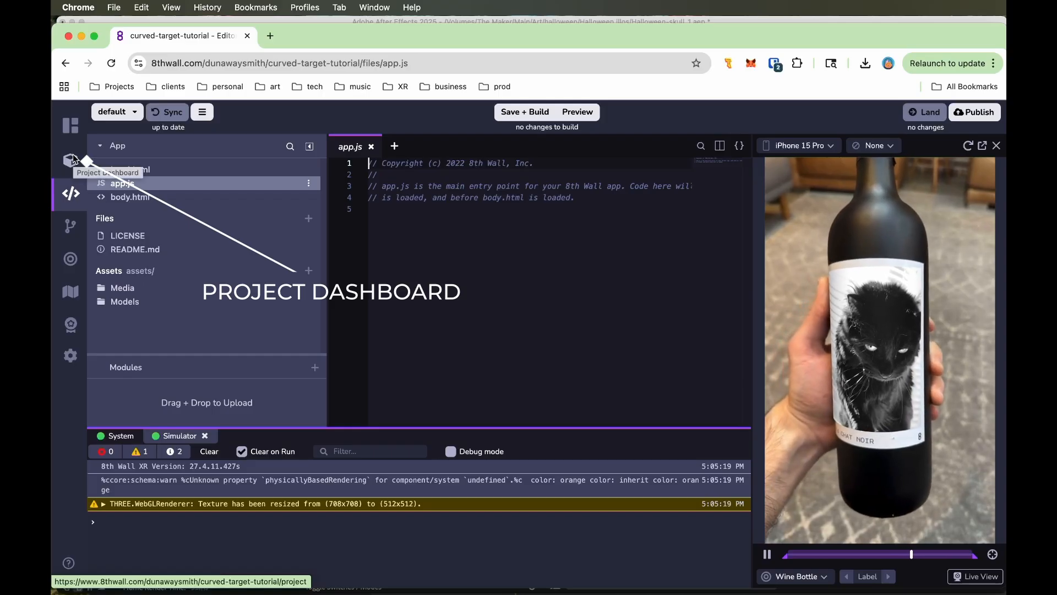
pyautogui.moveTo(71, 194)
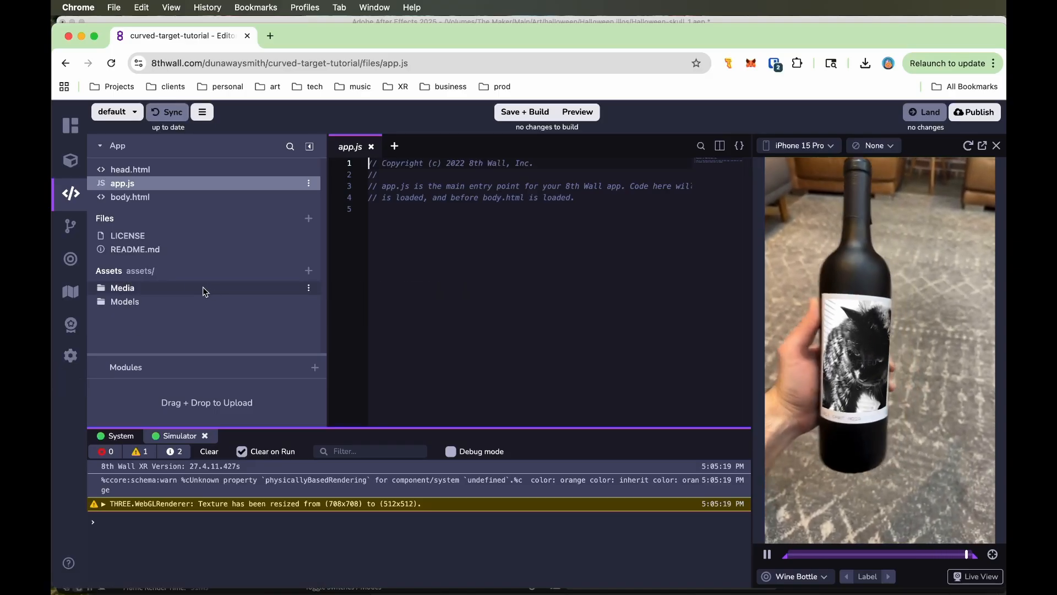
# Review body.html's wine-label and coffee-sleeve target markup in the cloud editor.
pyautogui.click(122, 287)
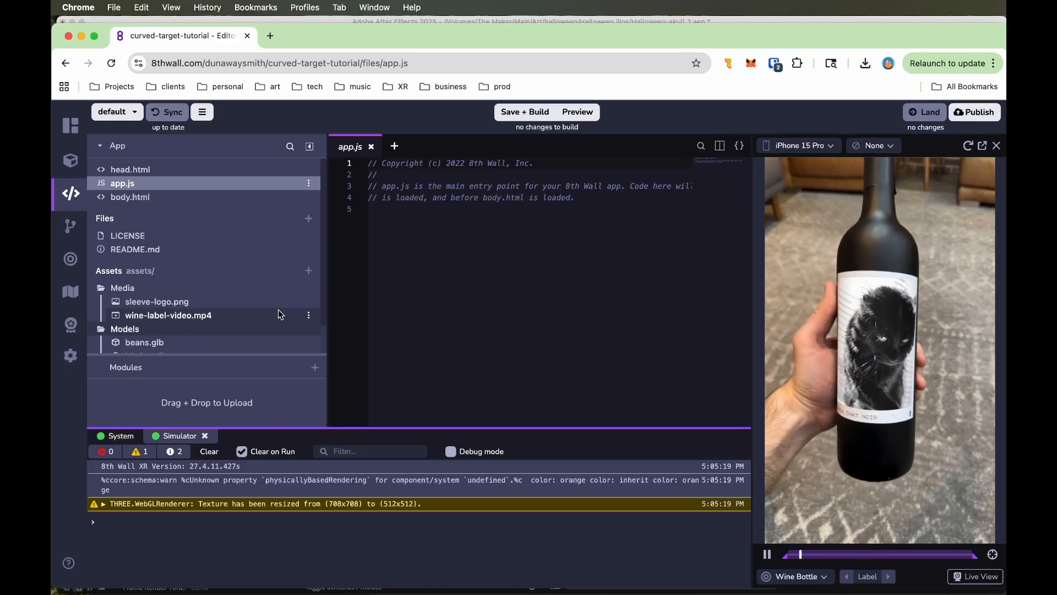
pyautogui.click(130, 196)
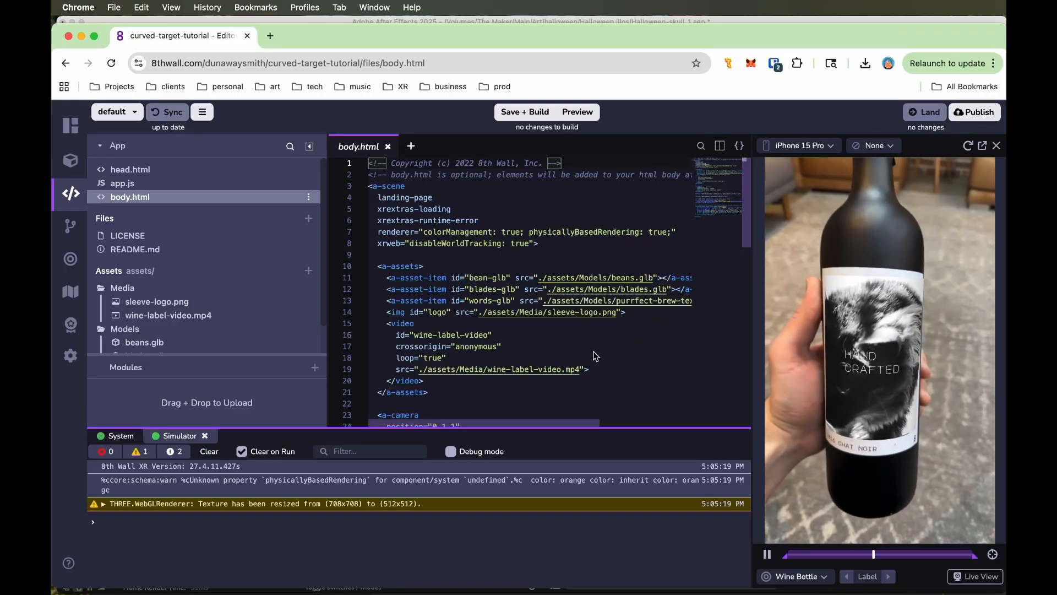
pyautogui.scroll(-3)
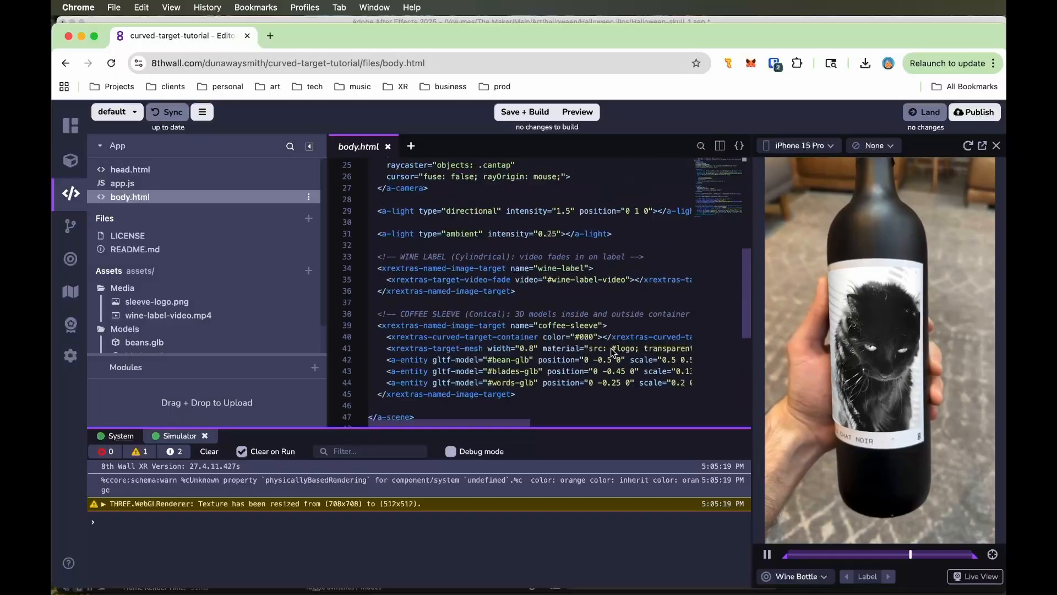
pyautogui.scroll(-3)
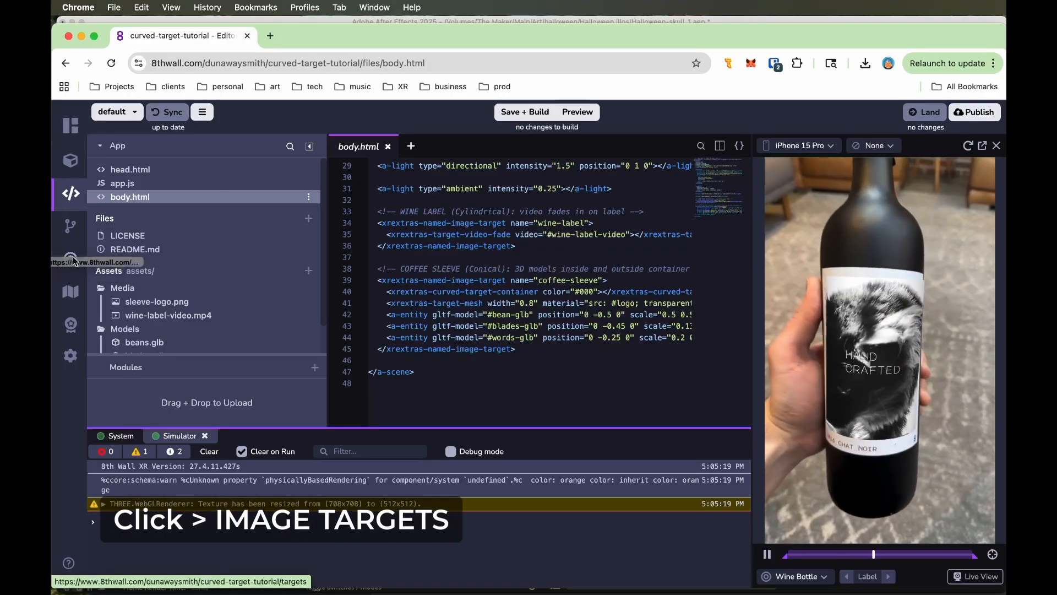
# Start a new cylindrical image target from the project's image targets page.
pyautogui.click(70, 258)
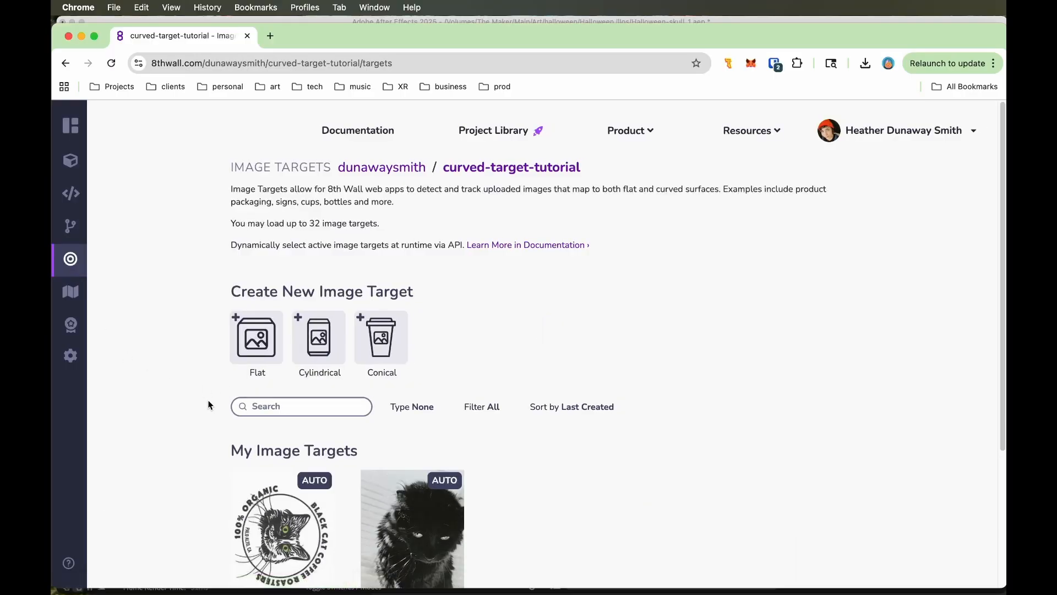
pyautogui.moveTo(212, 404)
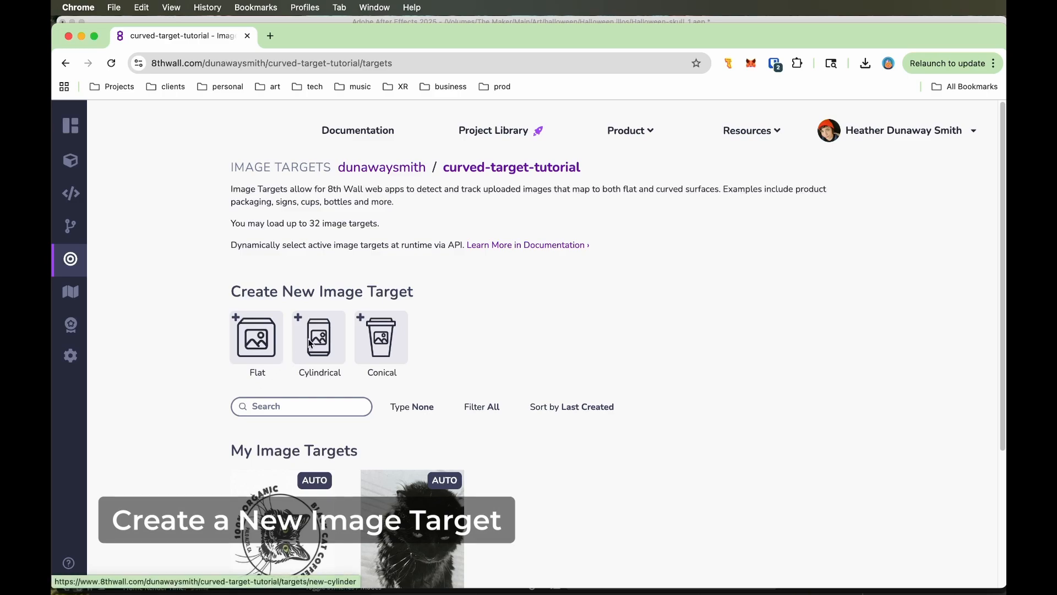
pyautogui.click(319, 337)
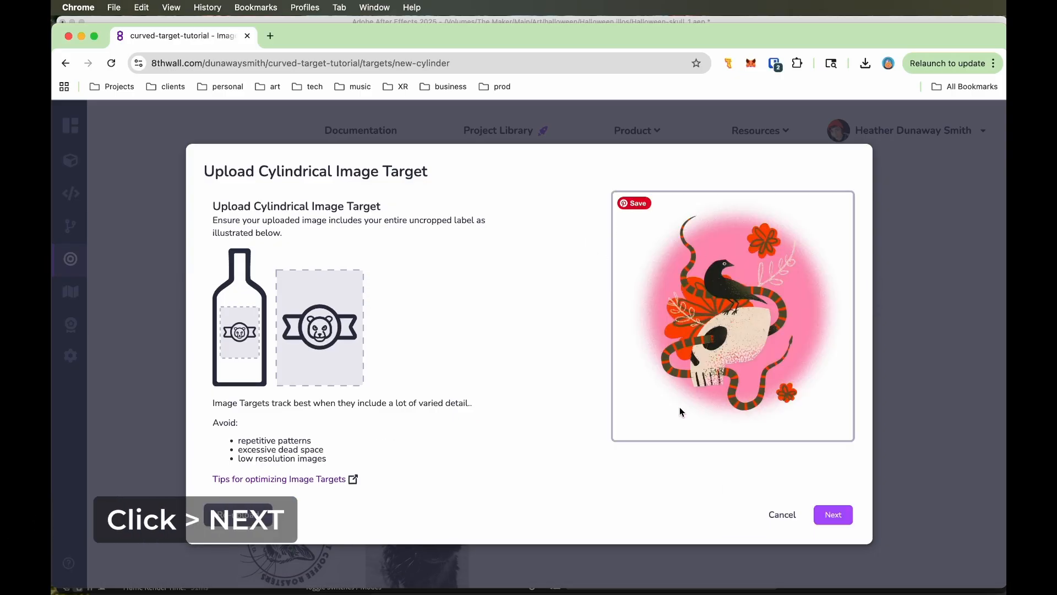
pyautogui.click(832, 514)
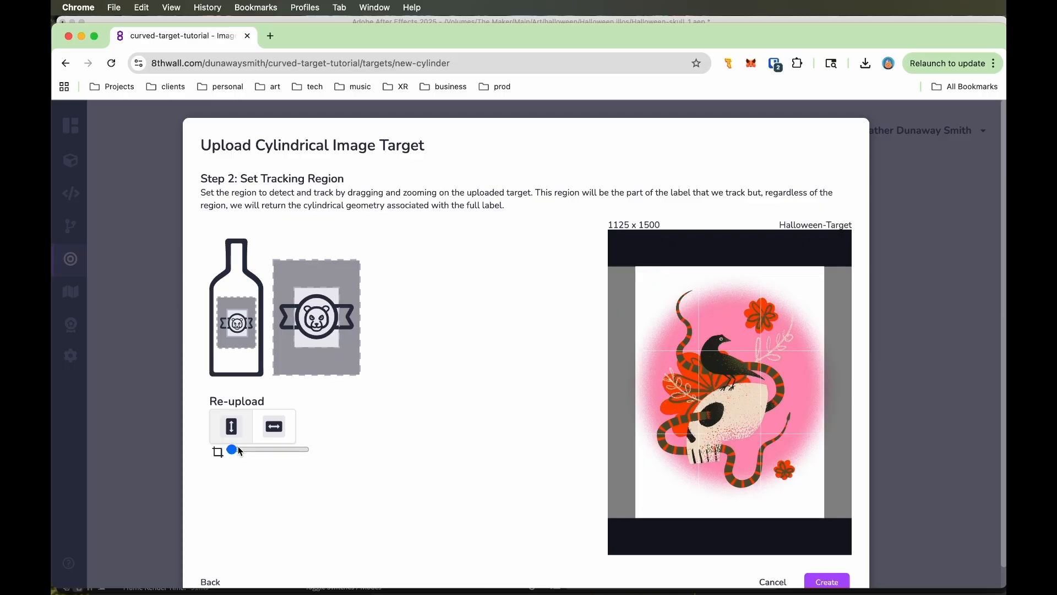
# Zoom the tracking region onto the detailed skull art and create Halloween-Target.
pyautogui.moveTo(231, 449); pyautogui.dragTo(253, 449)
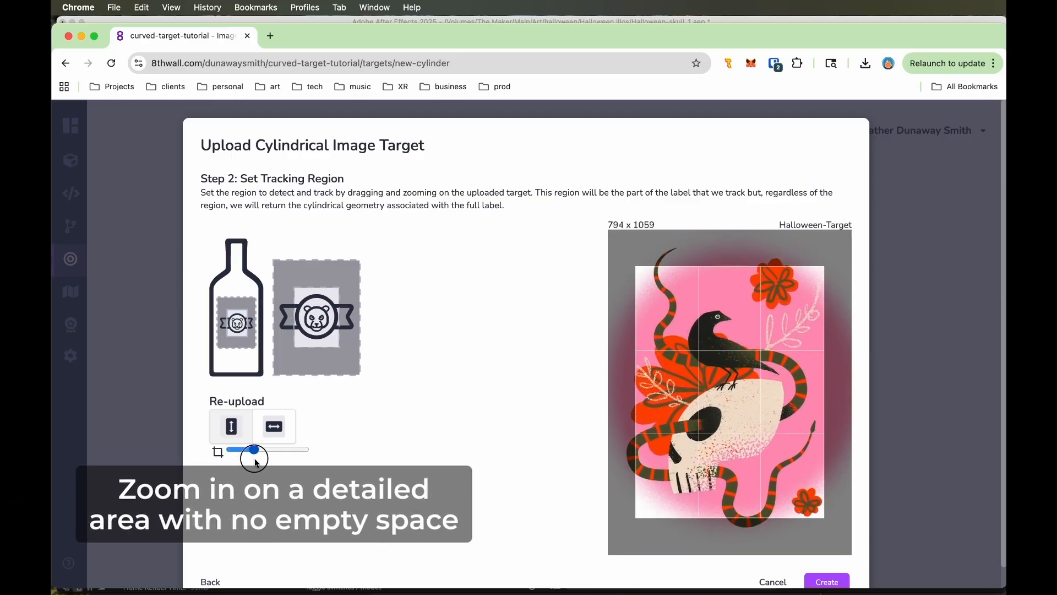
pyautogui.moveTo(253, 449); pyautogui.dragTo(264, 450)
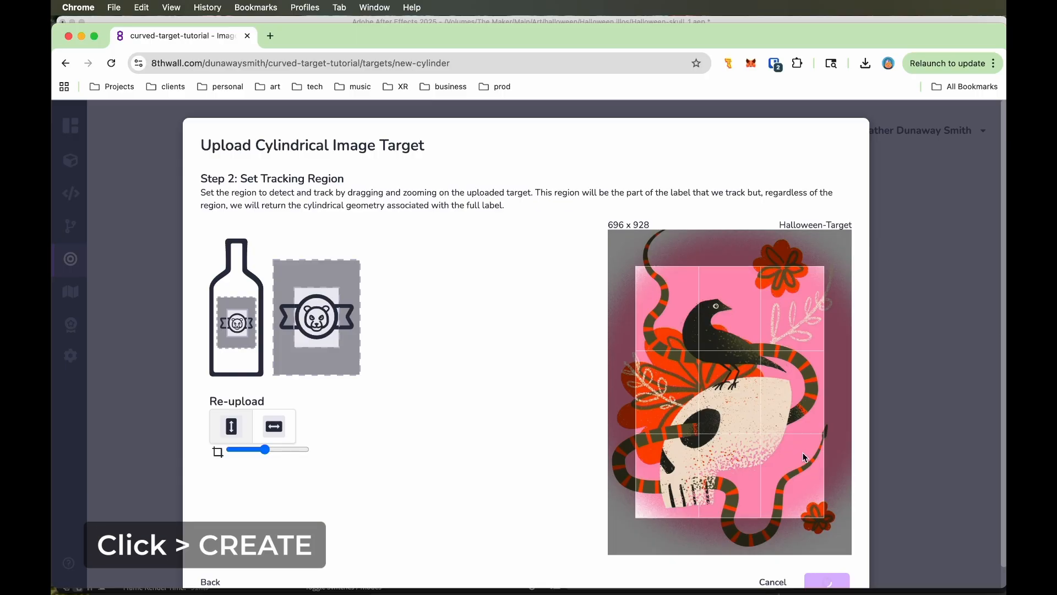
pyautogui.click(827, 581)
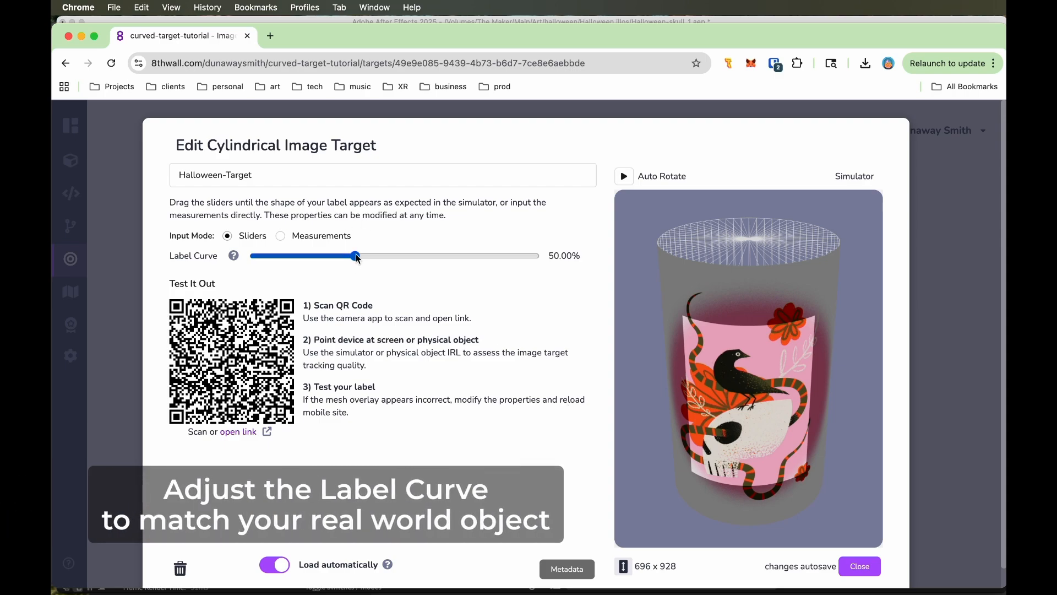
# Drag the Label Curve slider down from 50% to about 43.33%.
pyautogui.moveTo(356, 256); pyautogui.dragTo(365, 257)
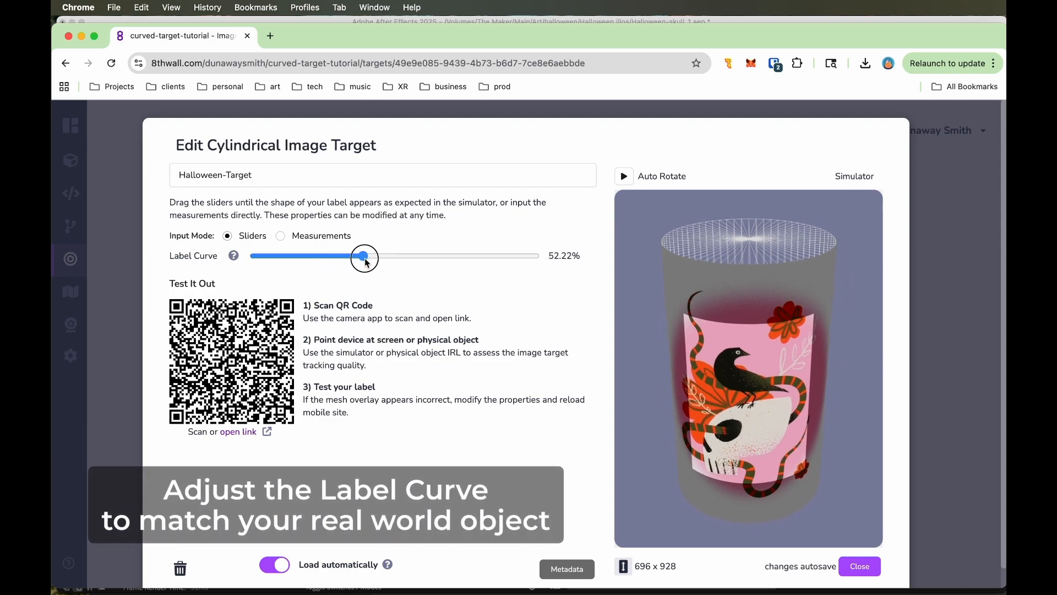
pyautogui.moveTo(364, 258); pyautogui.dragTo(352, 258)
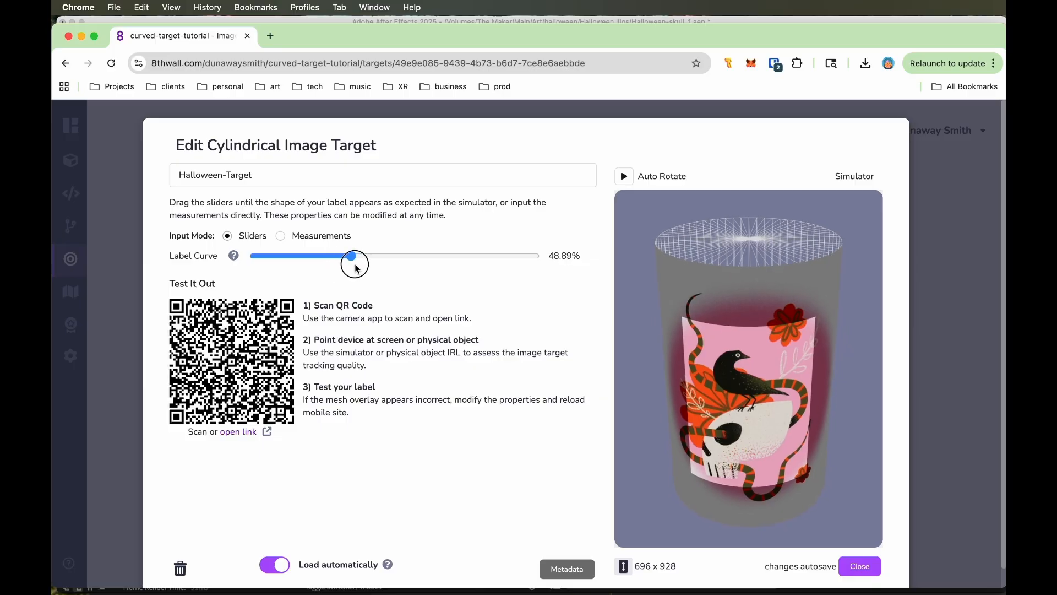
pyautogui.moveTo(350, 255); pyautogui.dragTo(337, 255)
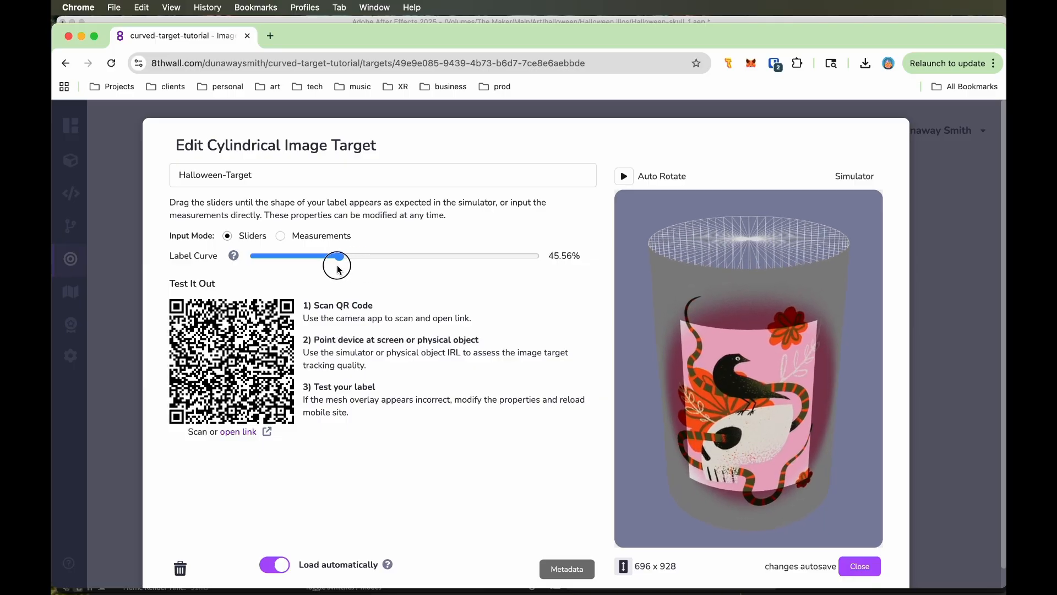
pyautogui.moveTo(337, 256); pyautogui.dragTo(331, 255)
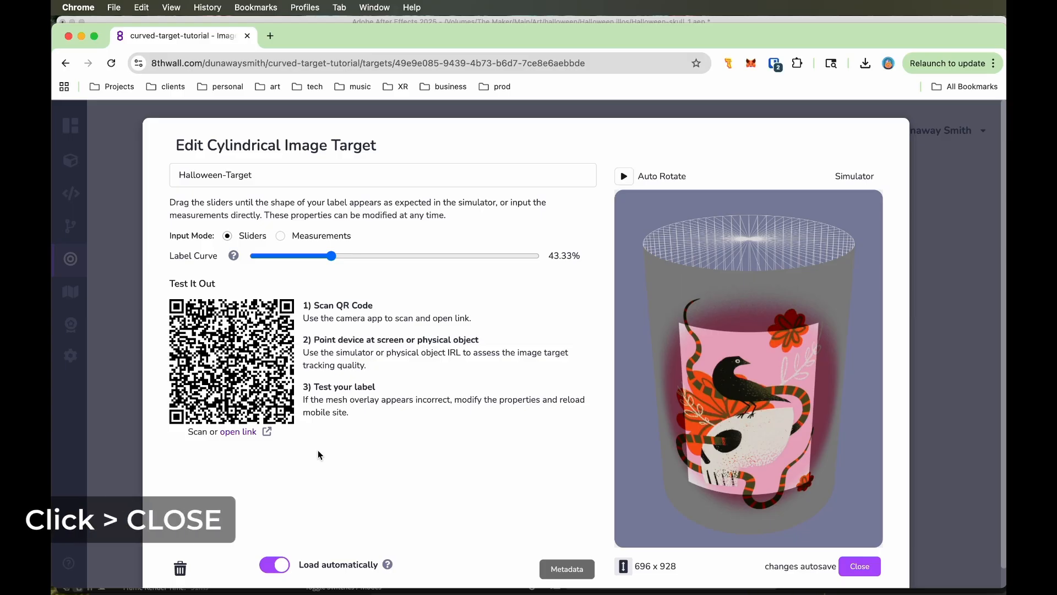
# Close Halloween-Target and permanently delete the old wine-label image target.
pyautogui.click(859, 566)
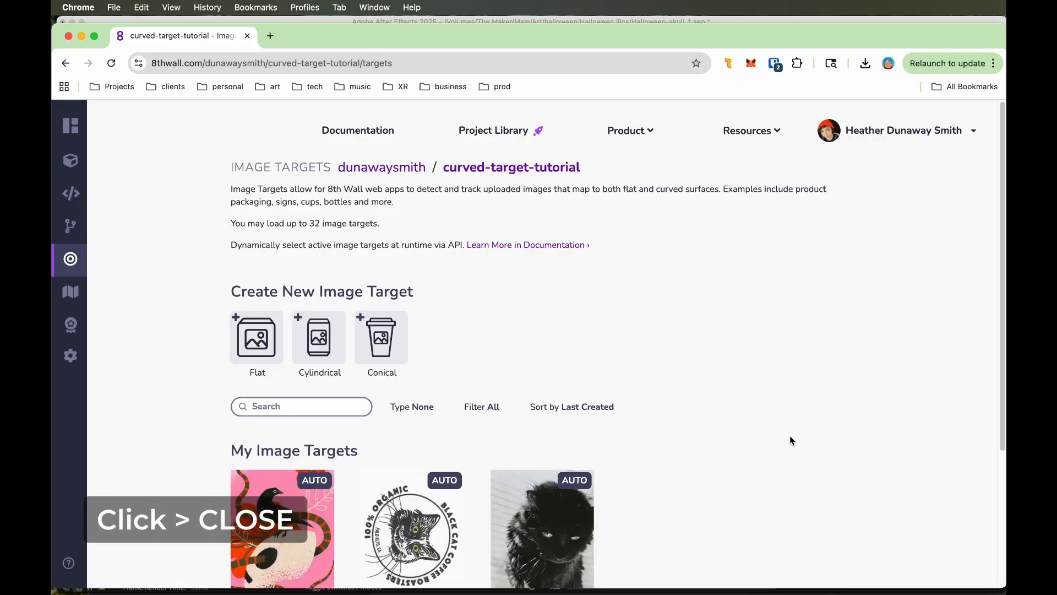
pyautogui.scroll(-3)
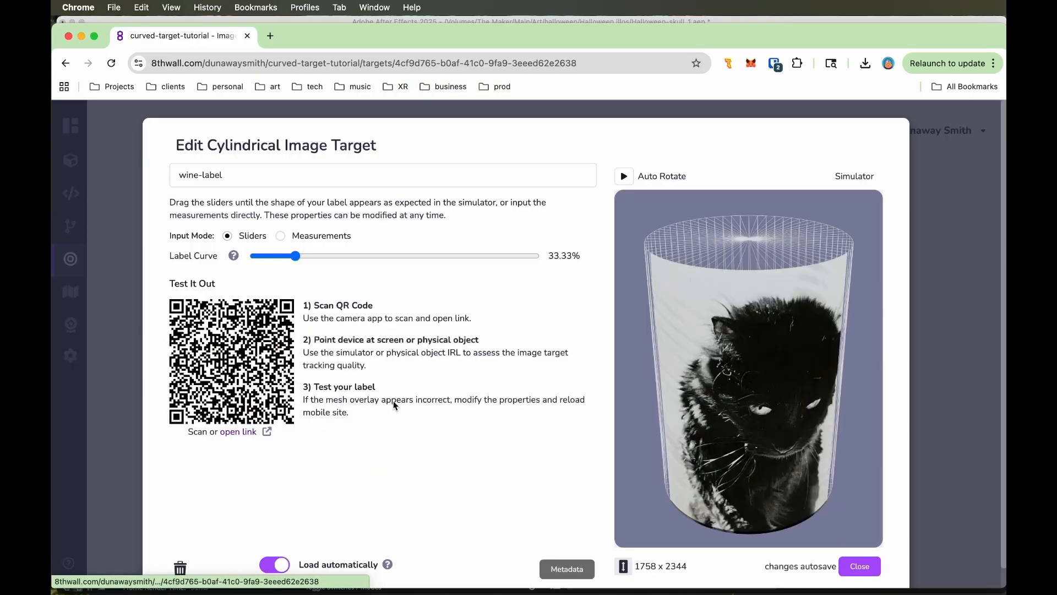
pyautogui.click(179, 564)
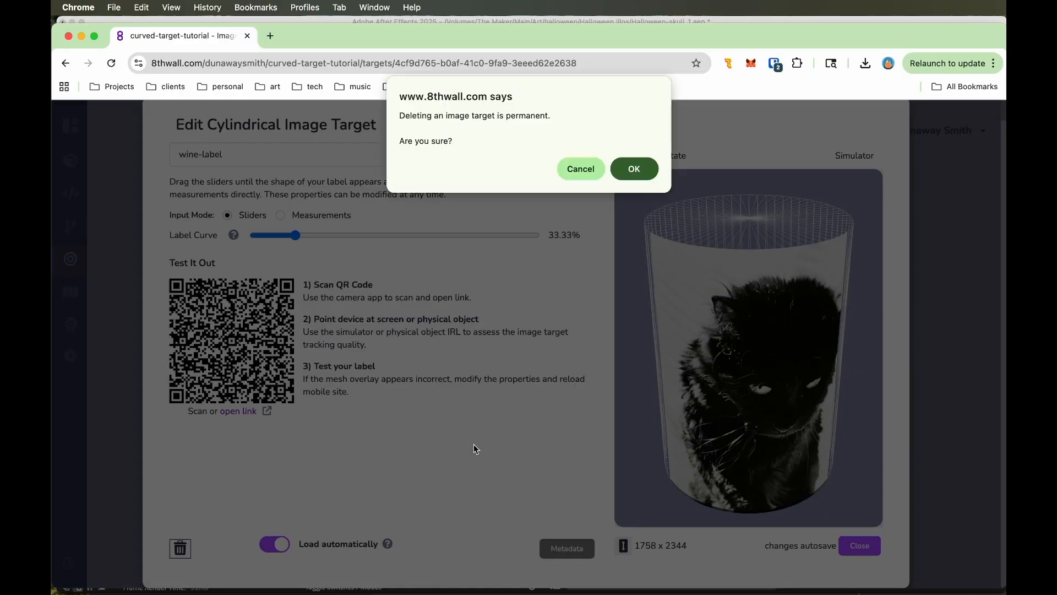
pyautogui.click(632, 168)
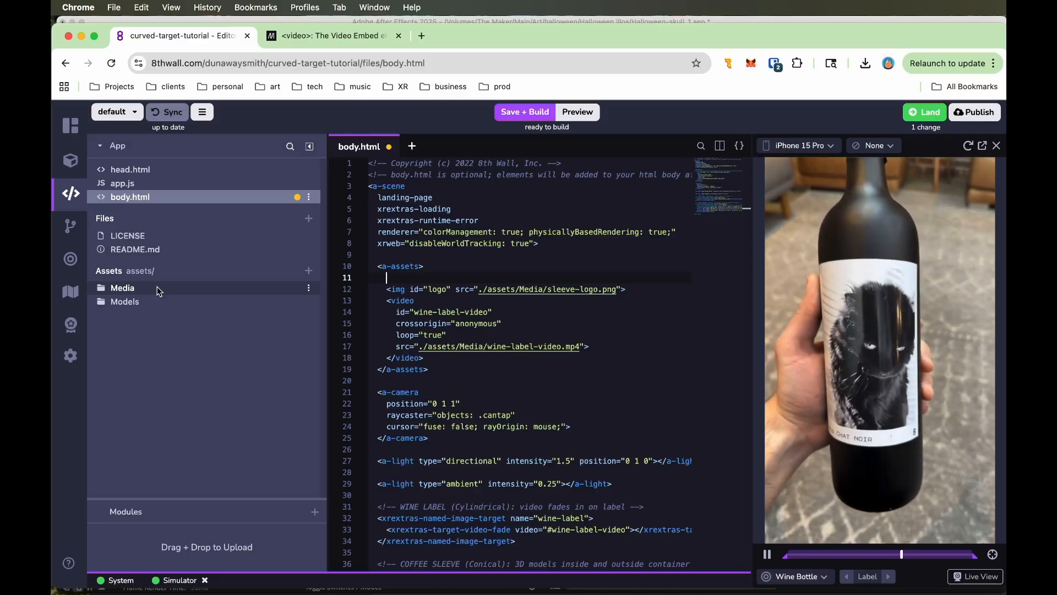
# Upload Halloween-Target.jpg and Halloween-Video.mp4 into the Media folder.
pyautogui.click(123, 287)
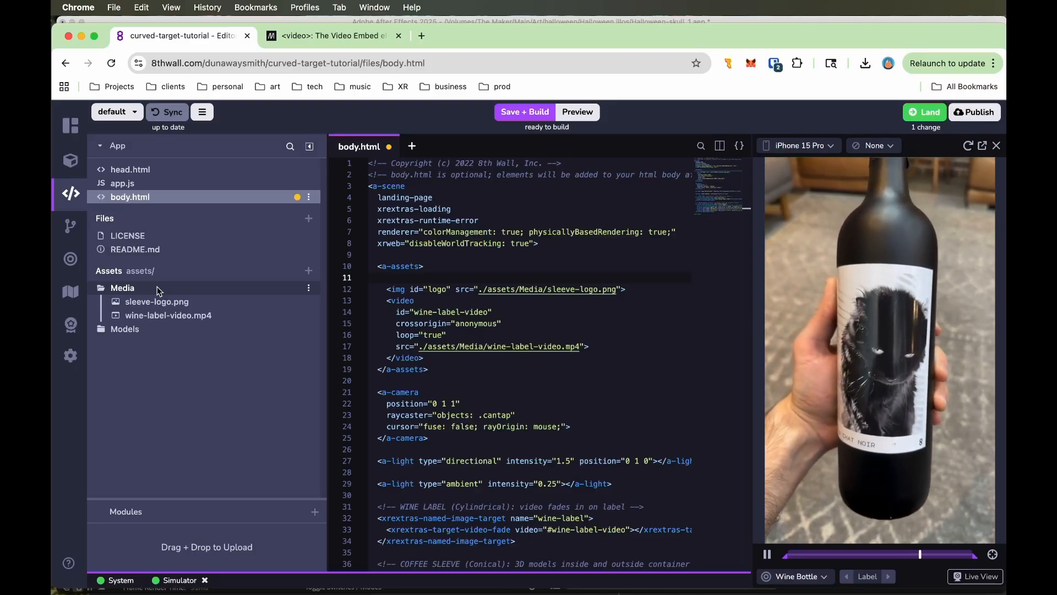
pyautogui.click(308, 270)
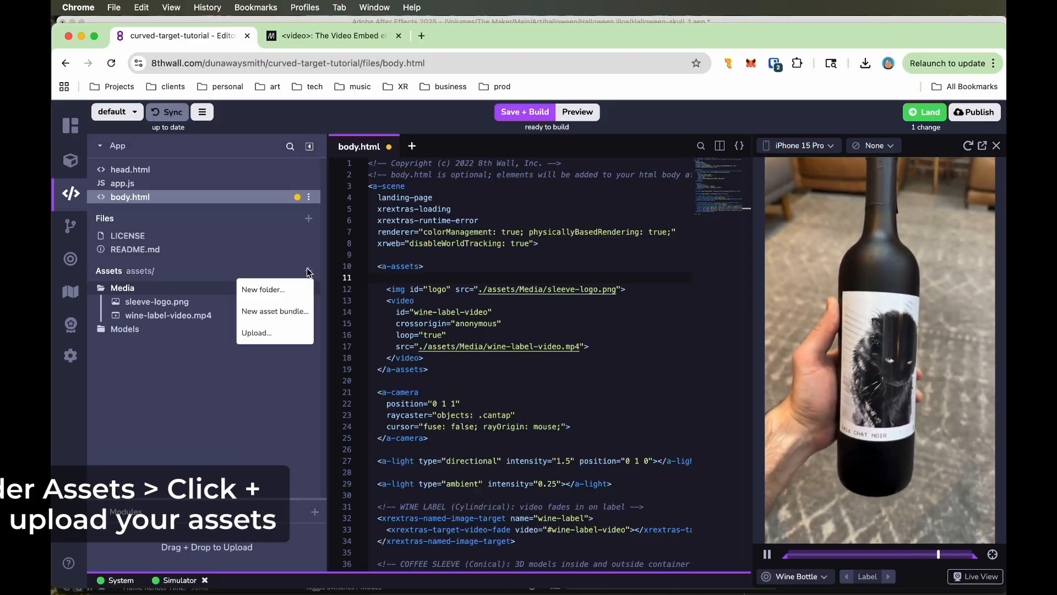
pyautogui.click(255, 333)
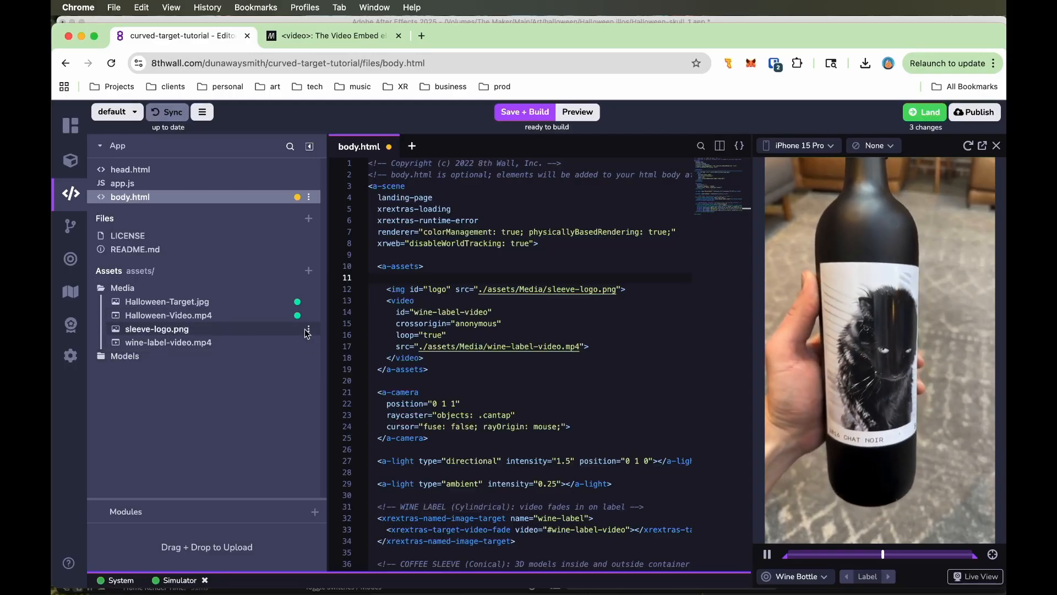
# Delete the old sleeve-logo image and wine-label video assets.
pyautogui.click(307, 329)
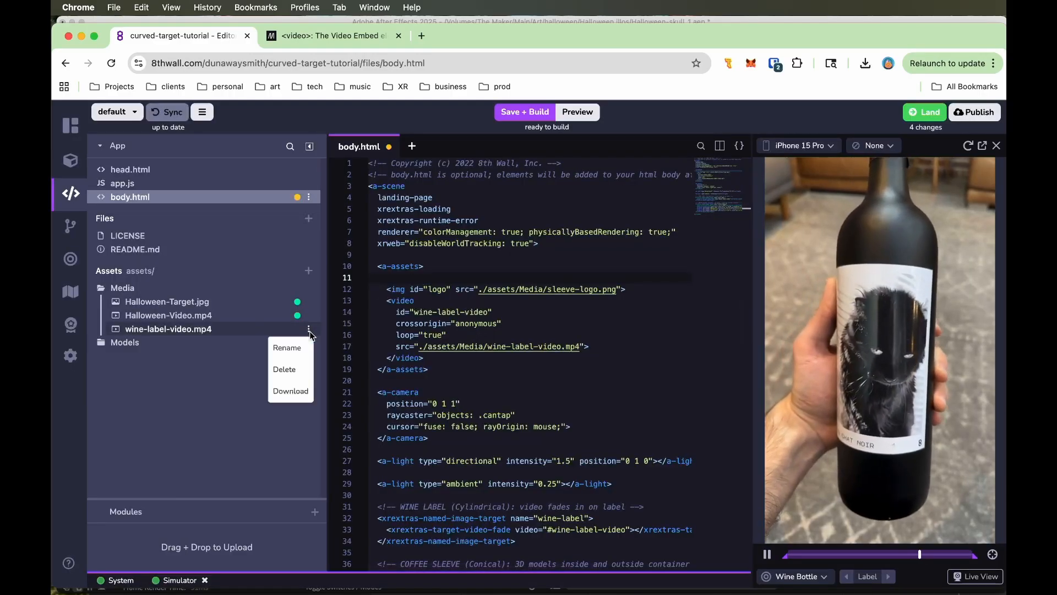
pyautogui.click(284, 369)
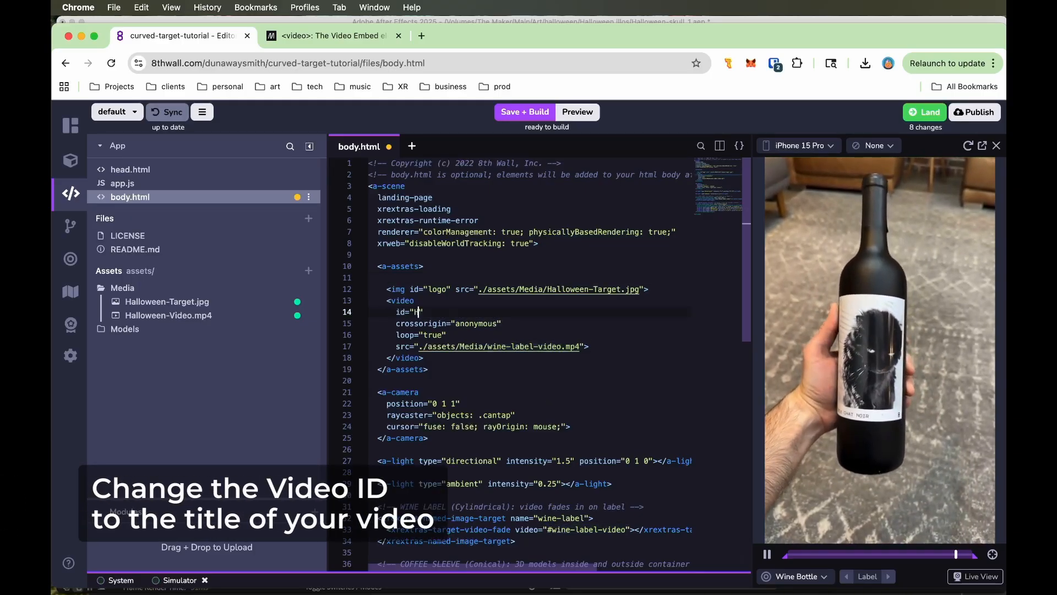
# Set the video id to Halloween-Video, src to Halloween-Video.mp4, and add muted.
pyautogui.write('Halloween-')
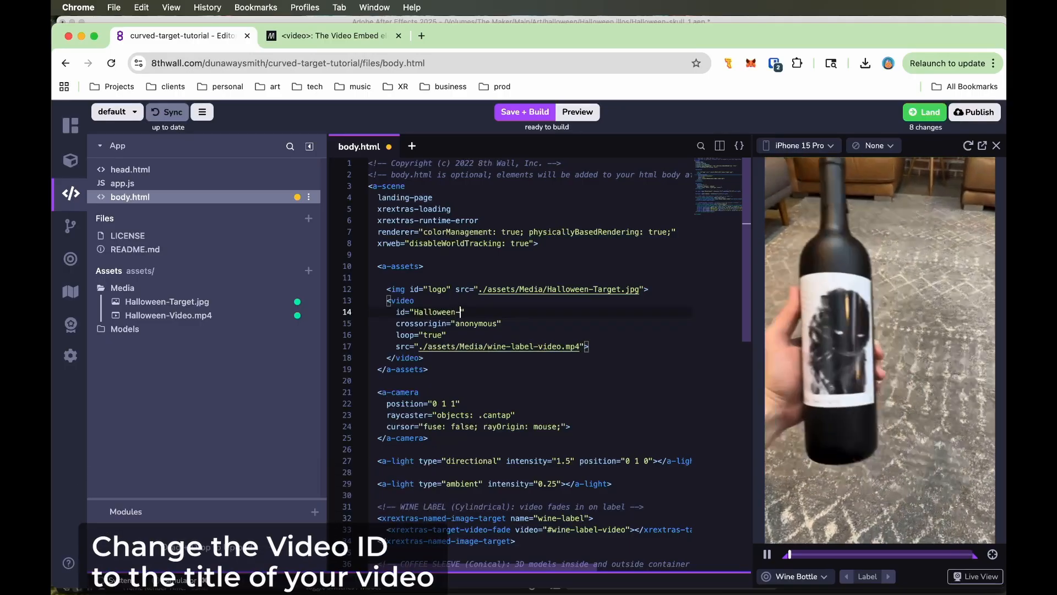
pyautogui.write('Video')
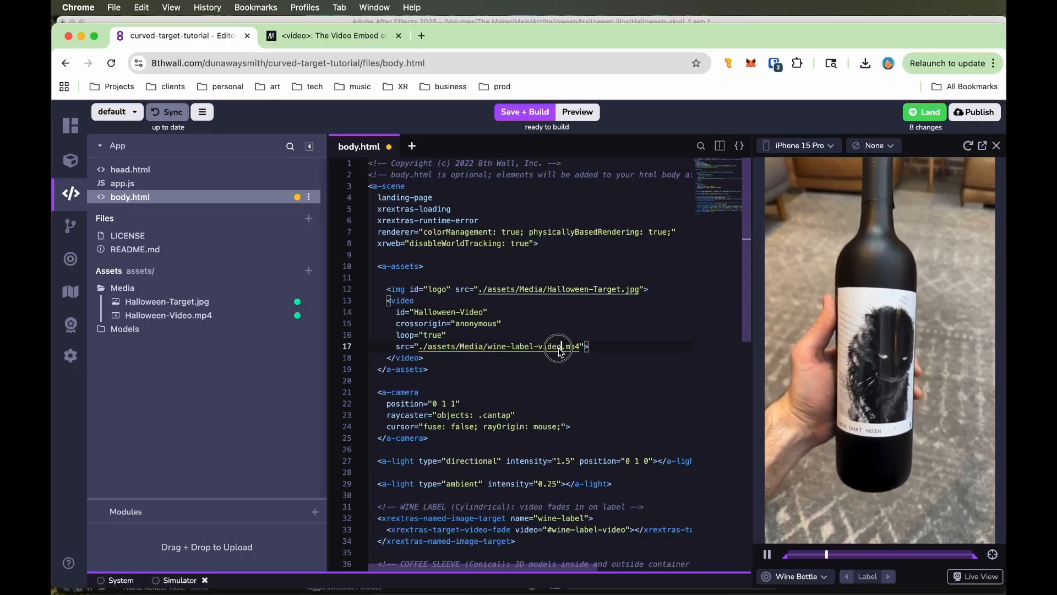
pyautogui.doubleClick(539, 346)
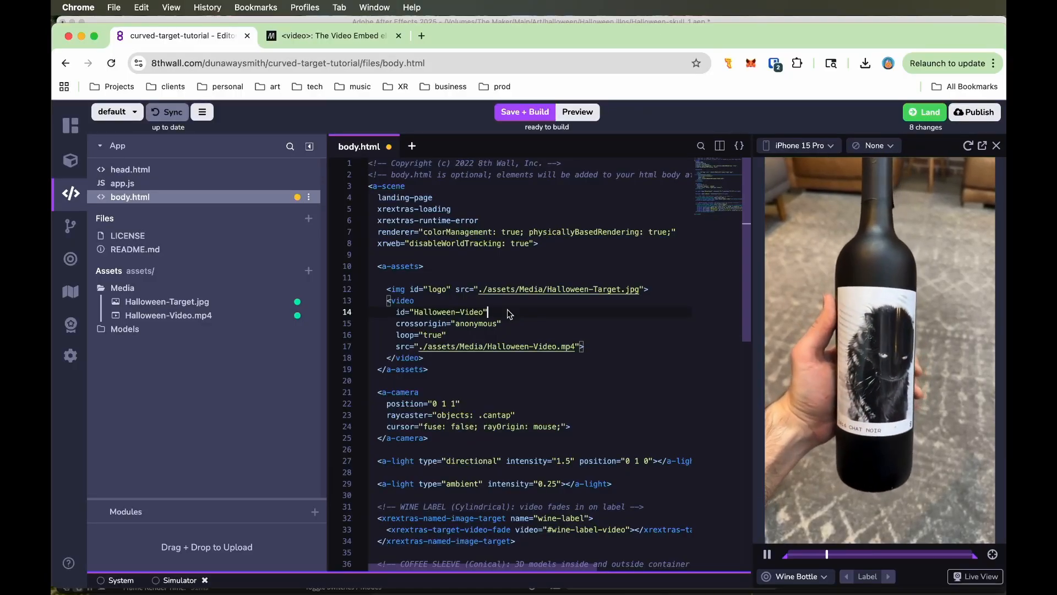
pyautogui.write('muted')
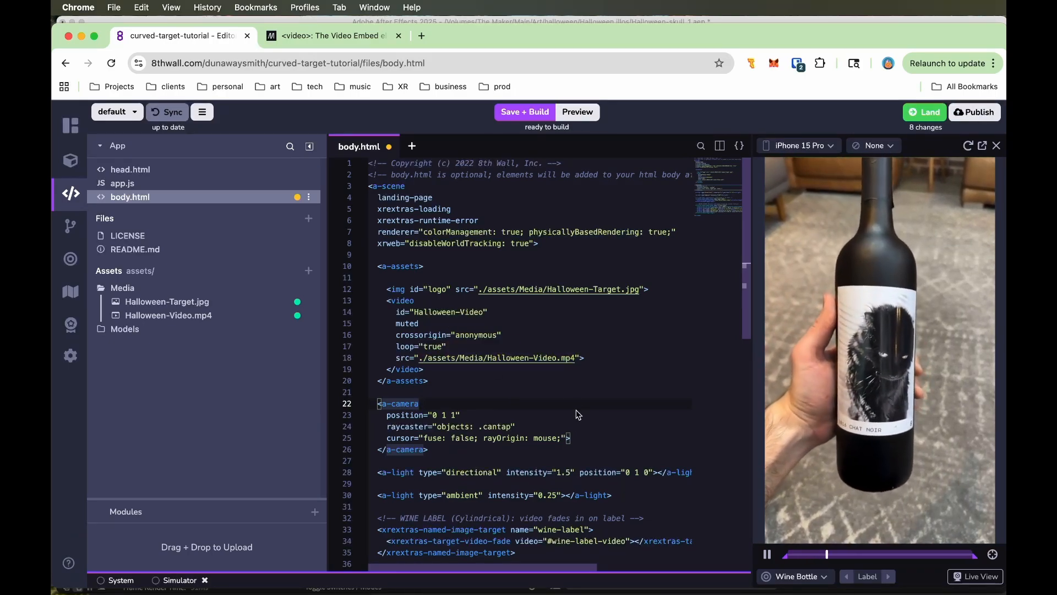
pyautogui.scroll(-3)
pyautogui.write('MUG')
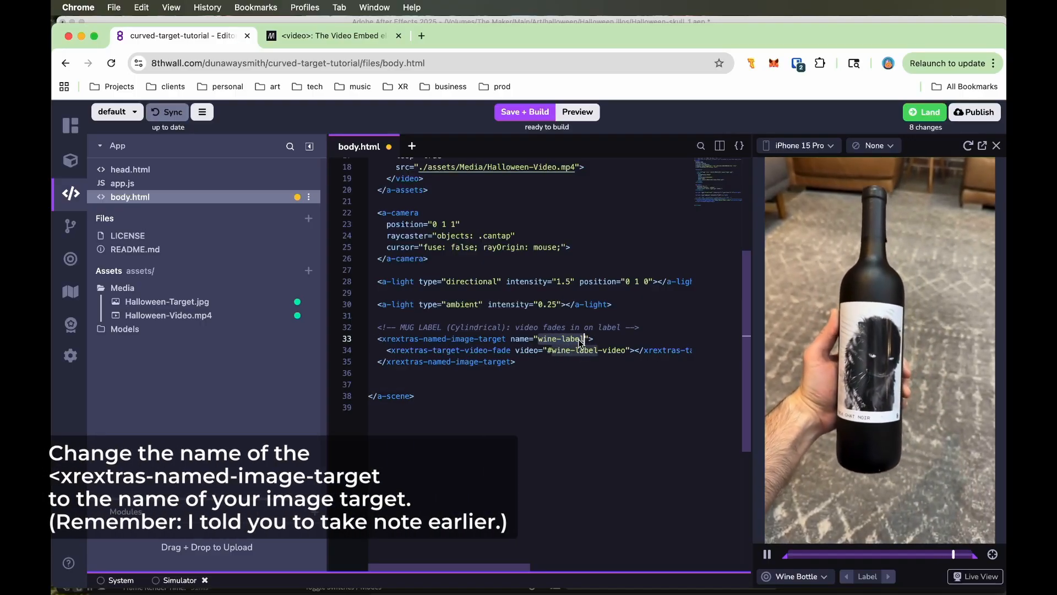
# Set the named image target to Halloween-Target and the video-fade video to #Halloween-Video.
pyautogui.write('Hallo')
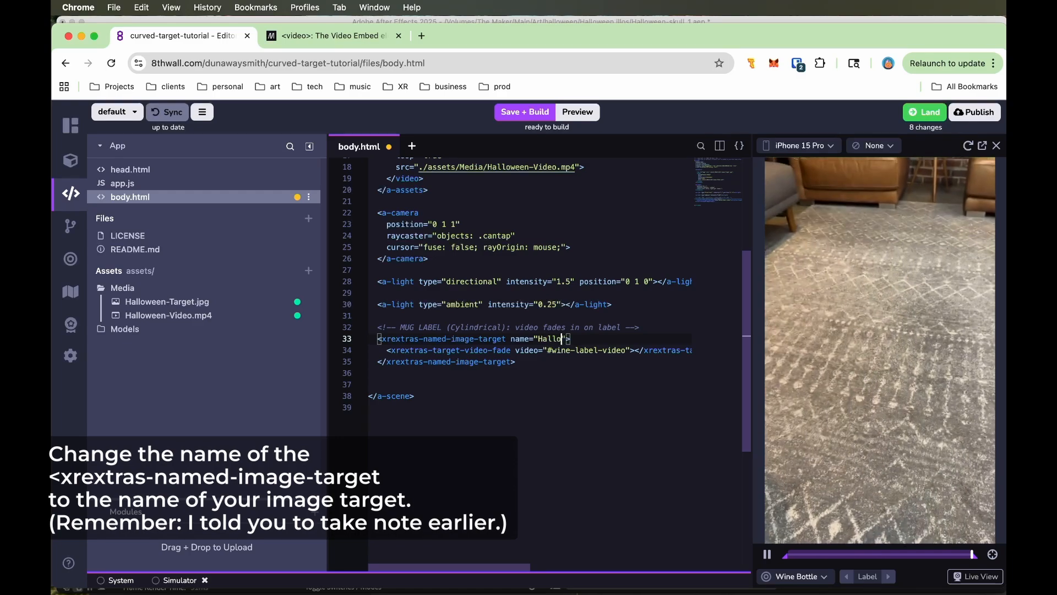
pyautogui.write('Halloween-Target')
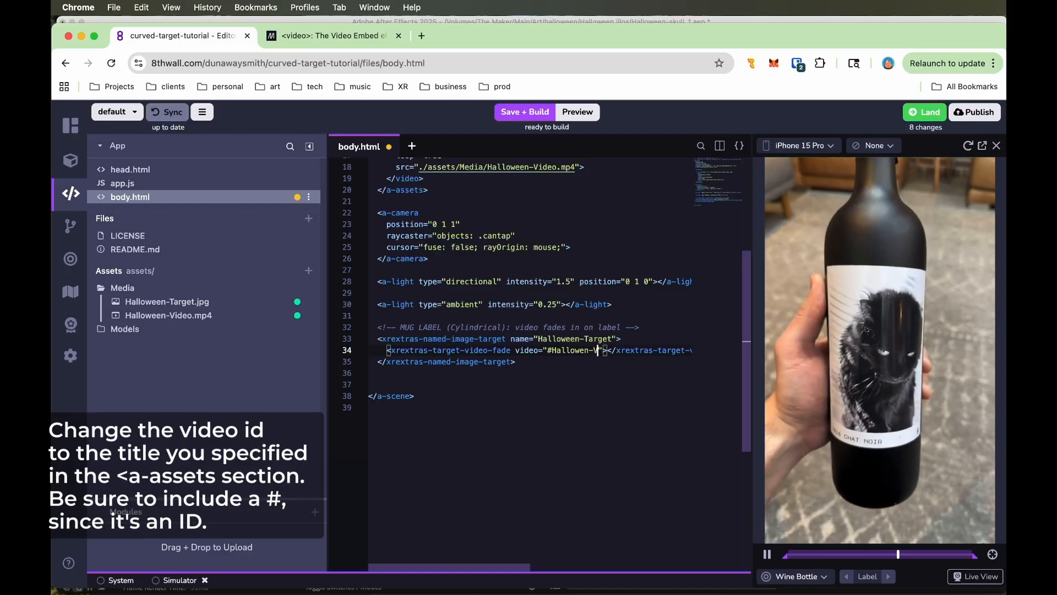
pyautogui.write('ideo')
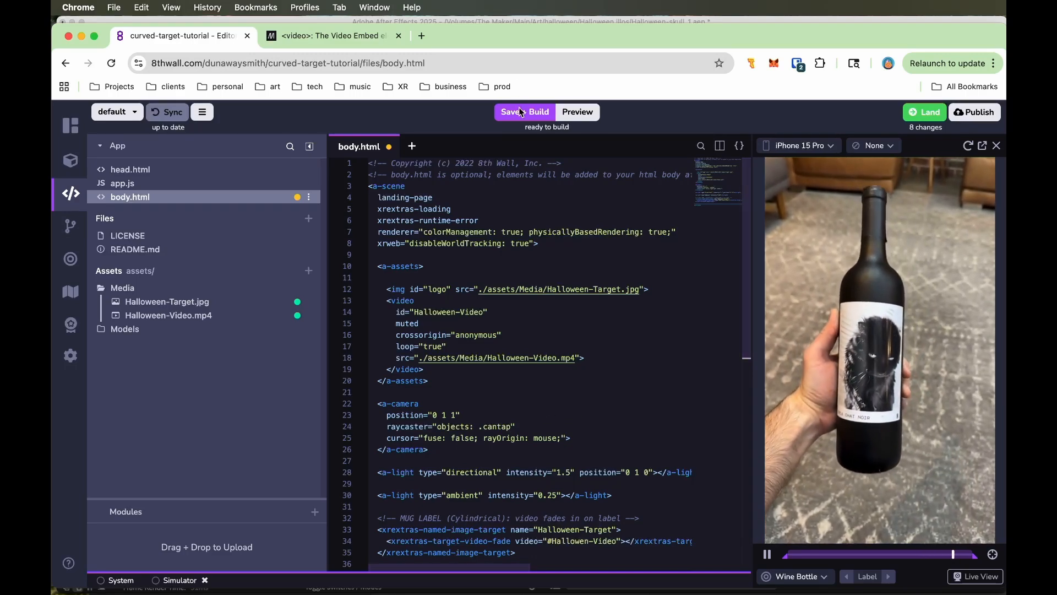
# Save + Build the project, then preview it on the phone with camera access allowed.
pyautogui.click(509, 111)
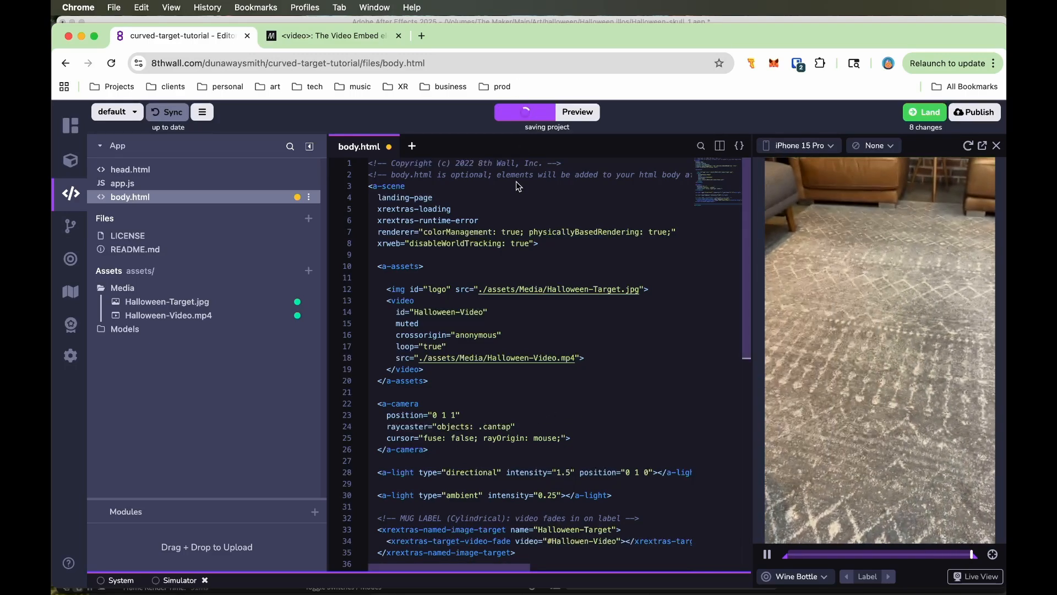
pyautogui.click(524, 112)
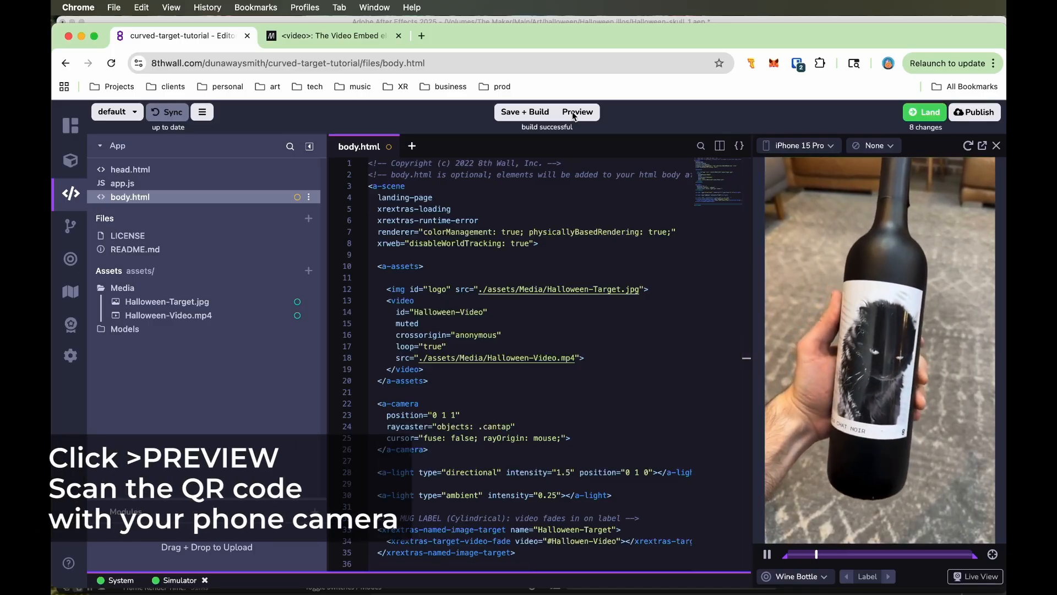
pyautogui.click(575, 112)
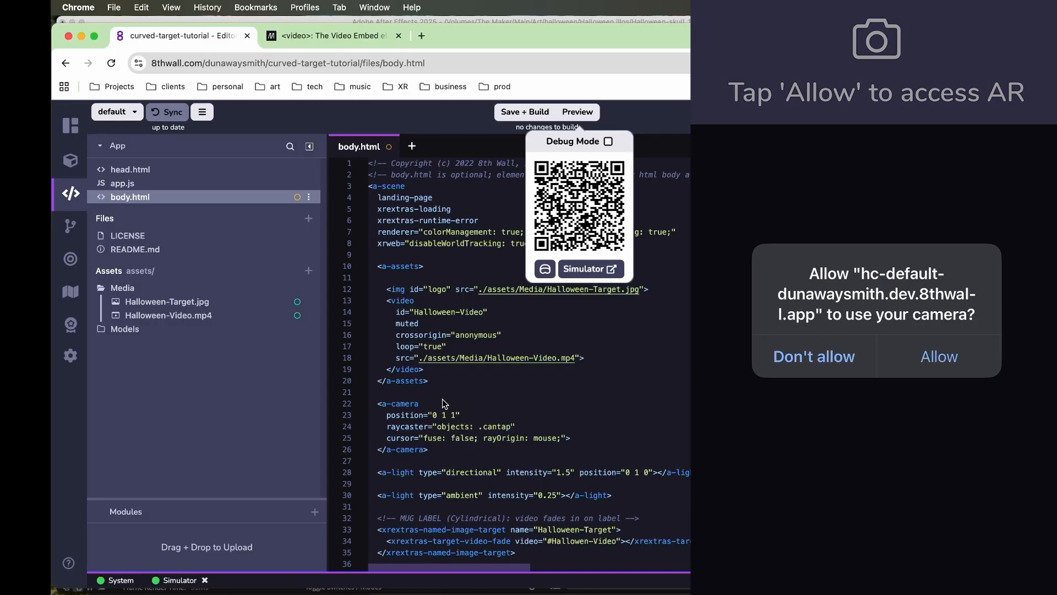
pyautogui.click(939, 355)
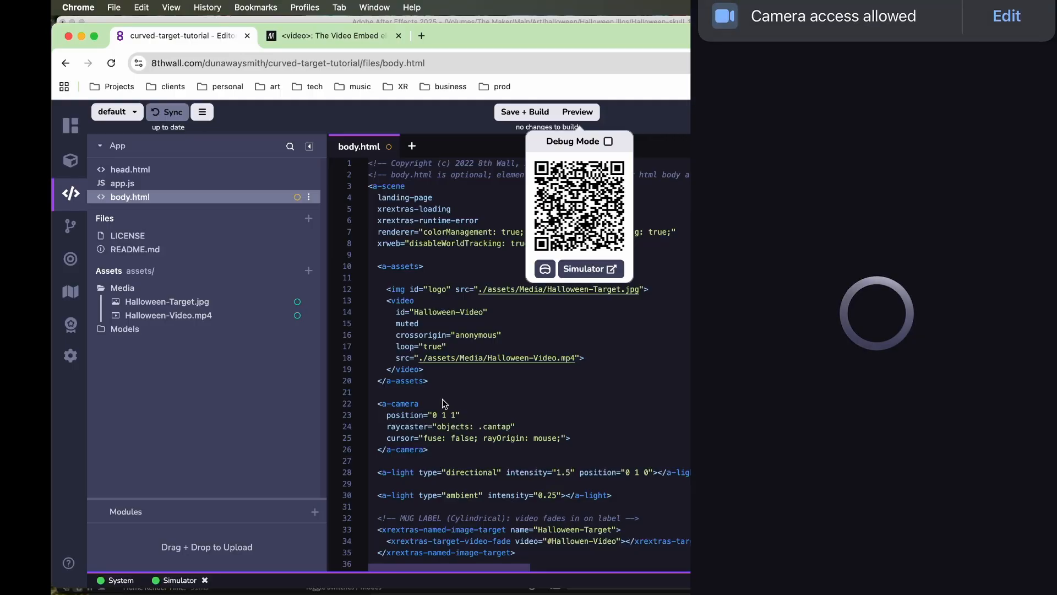